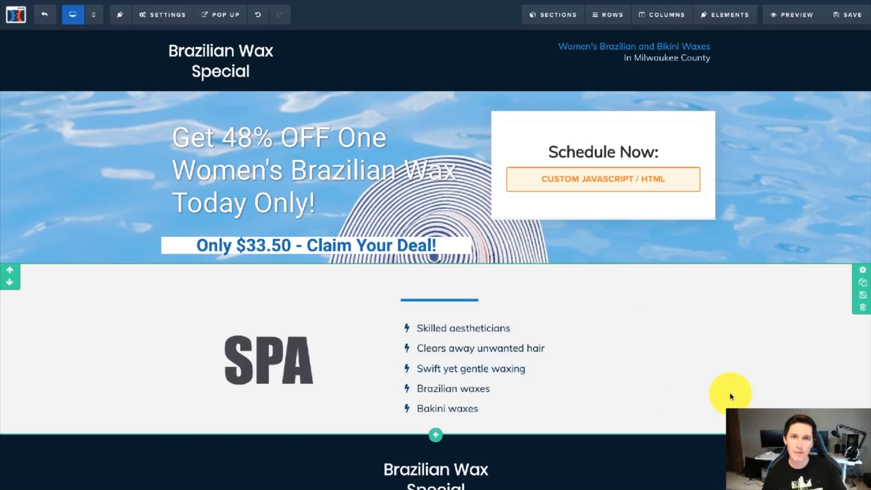
mouse_move(767, 382)
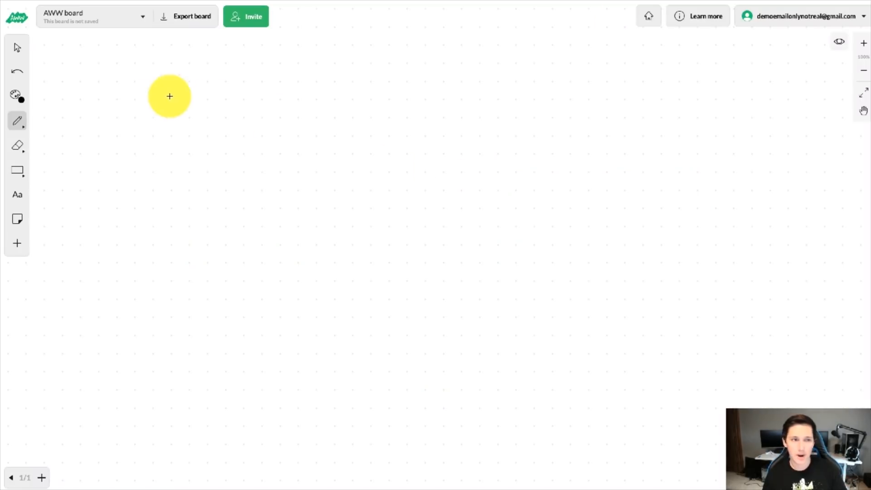
left_click_drag(169, 96, 171, 168)
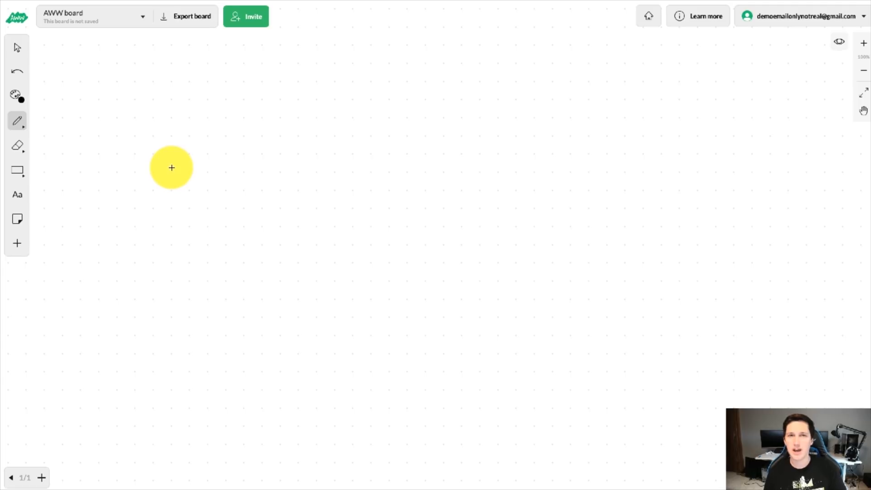
left_click_drag(171, 168, 151, 189)
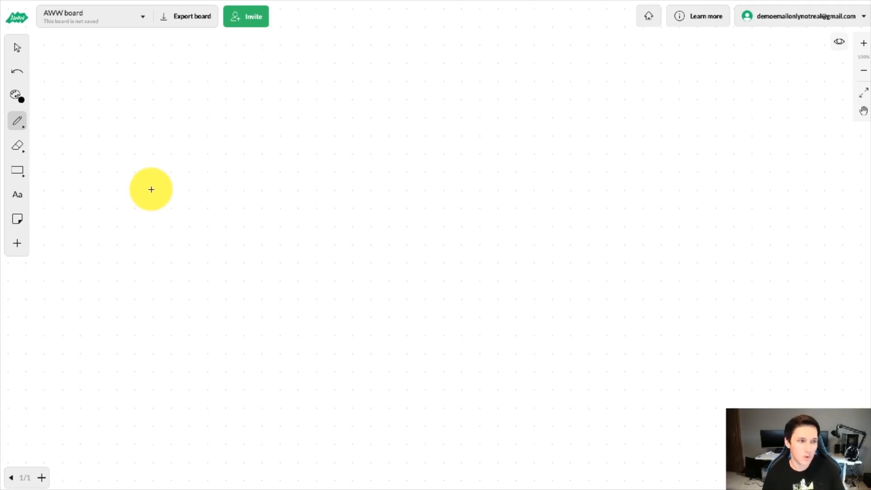
left_click_drag(151, 189, 104, 133)
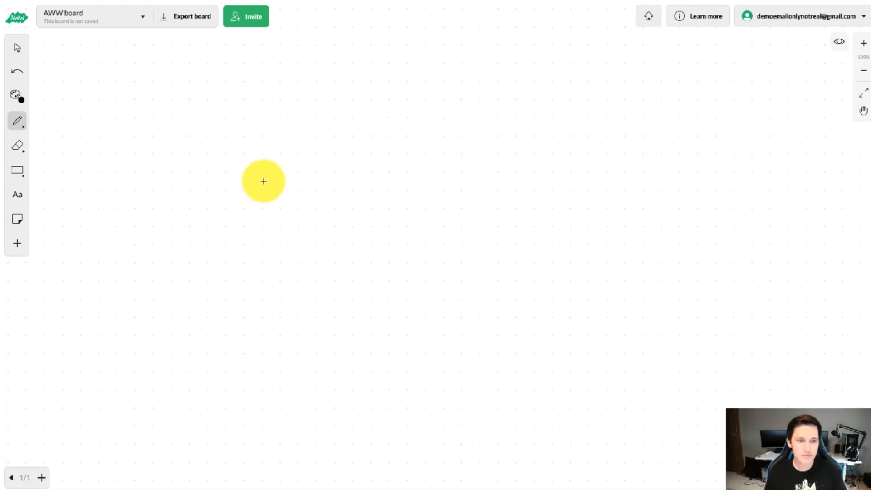
mouse_move(474, 133)
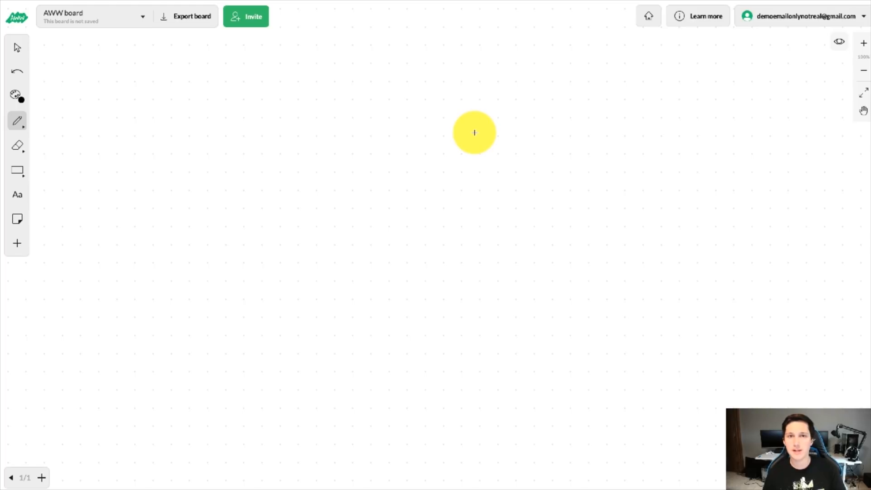
mouse_move(370, 152)
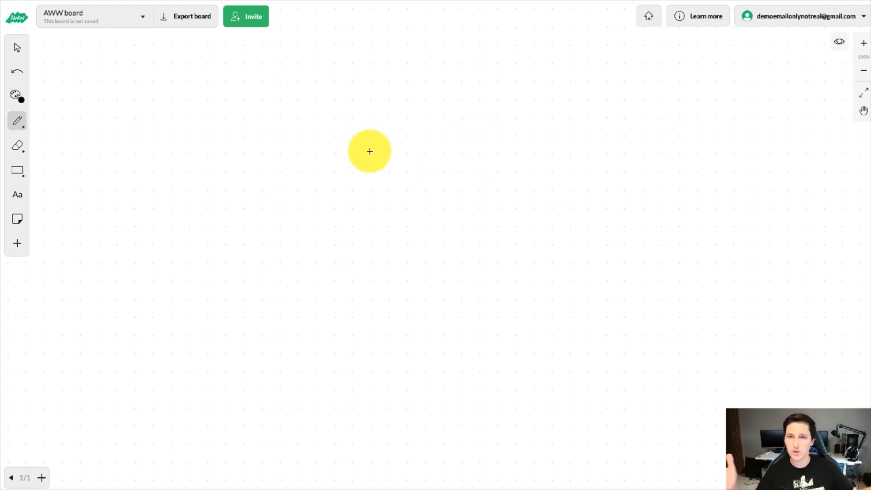
mouse_move(280, 133)
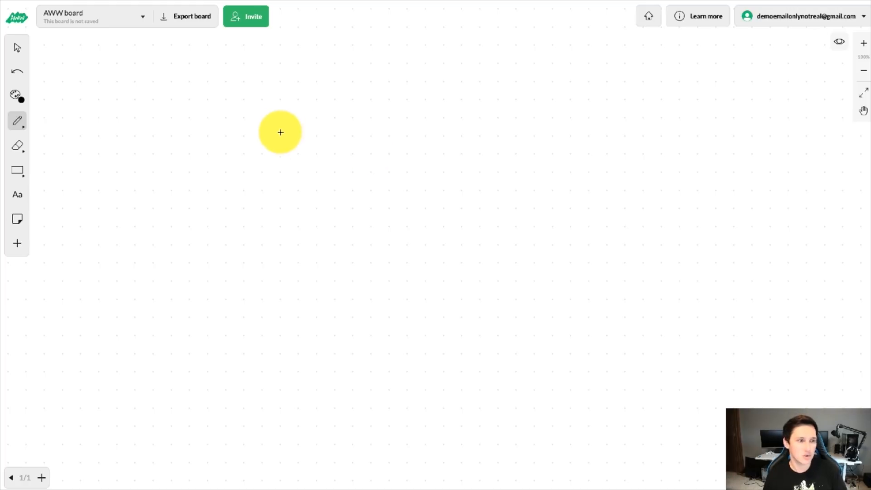
mouse_move(216, 126)
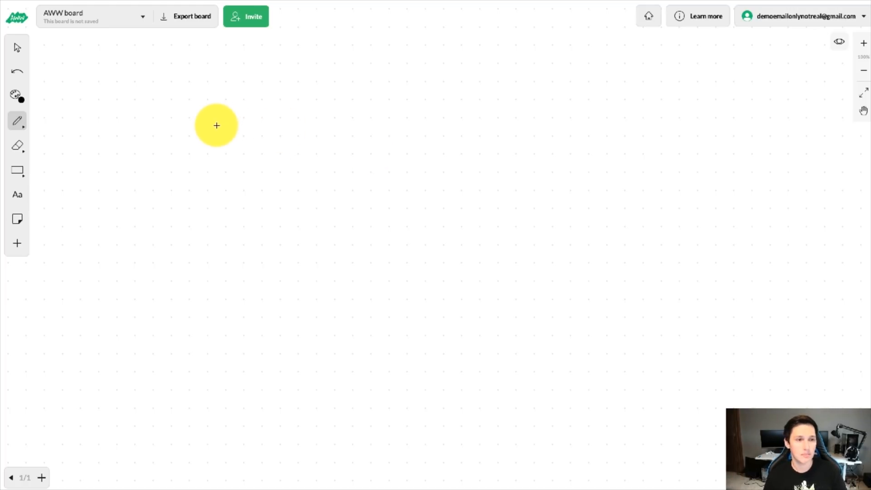
left_click_drag(216, 125, 164, 130)
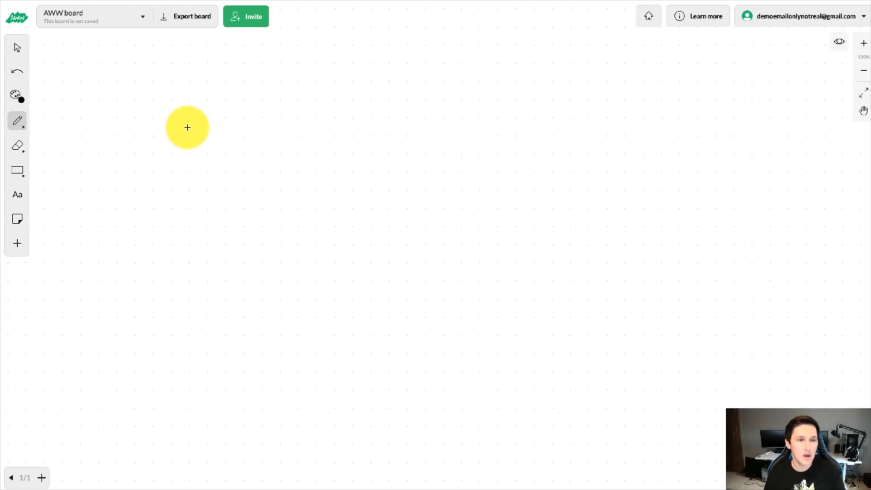
Step: Handwrite 'Offer', then write 'Ad' and '5/day' inside the hand-drawn ad box
left_click_drag(188, 128, 94, 75)
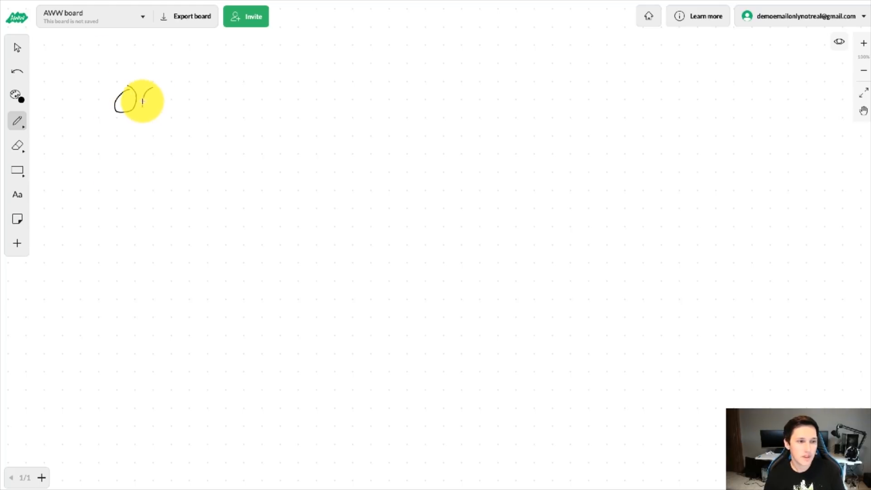
left_click_drag(147, 100, 164, 103)
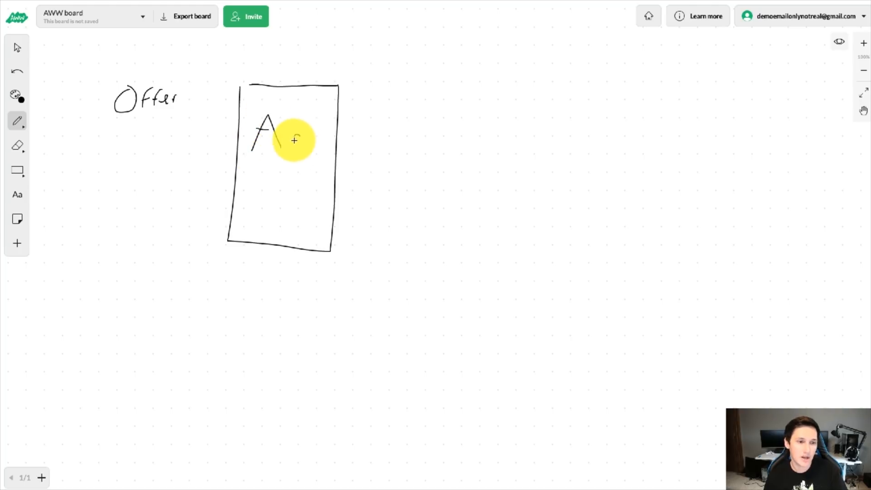
left_click_drag(292, 133, 312, 138)
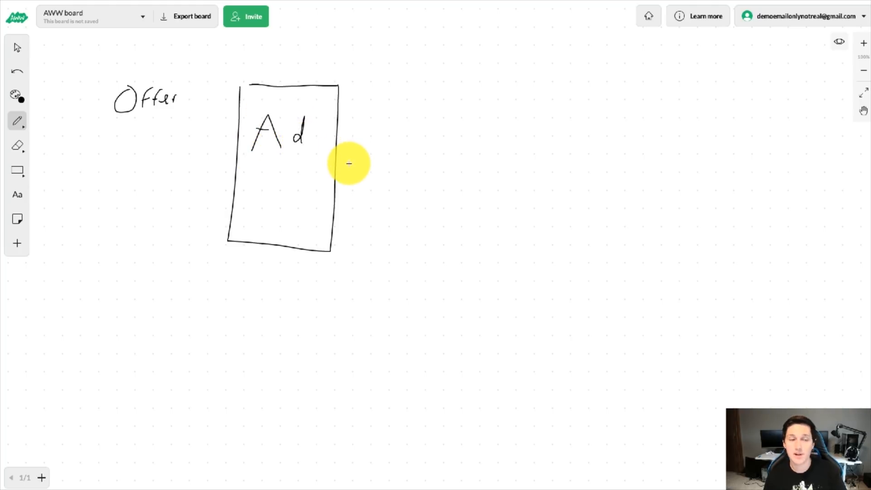
mouse_move(255, 185)
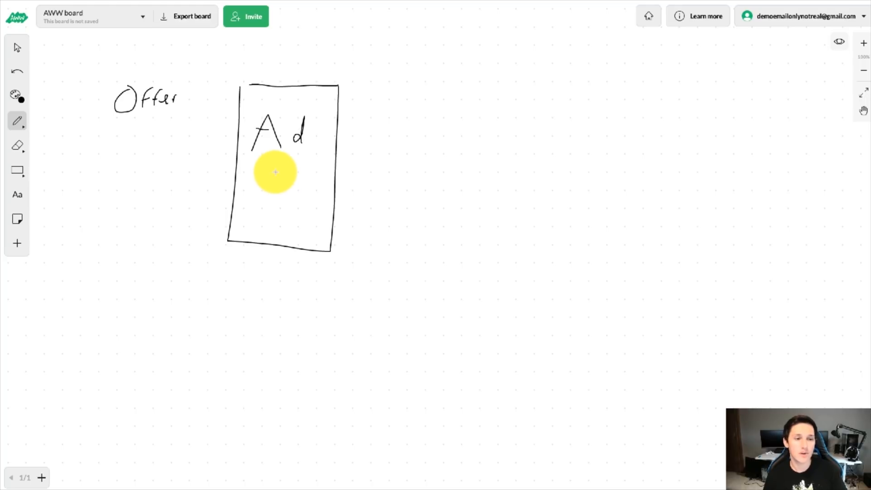
left_click_drag(269, 184, 289, 186)
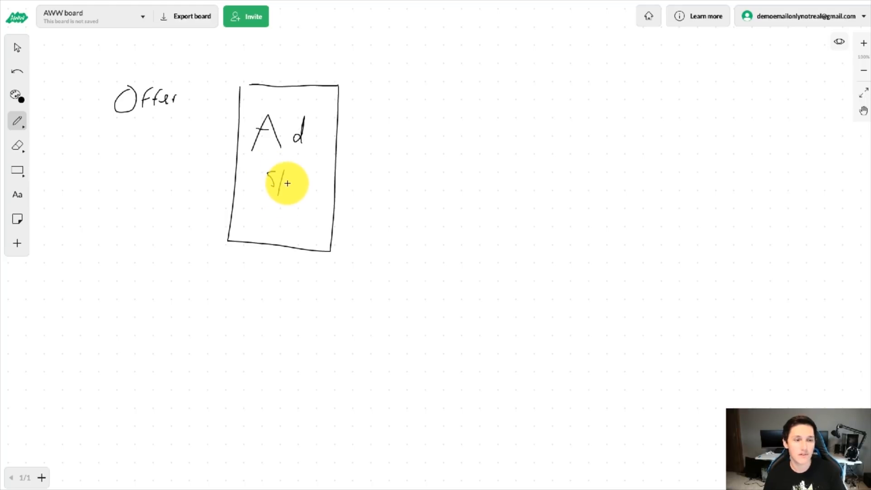
left_click_drag(287, 183, 303, 183)
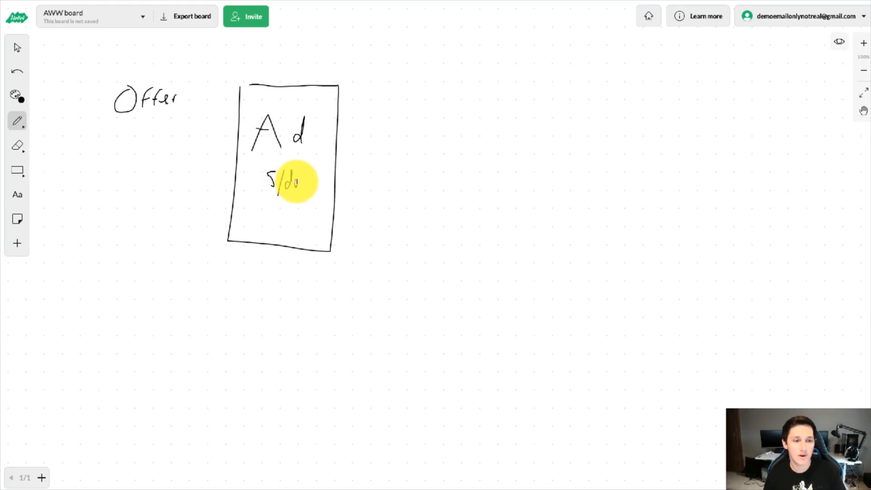
left_click_drag(300, 181, 311, 183)
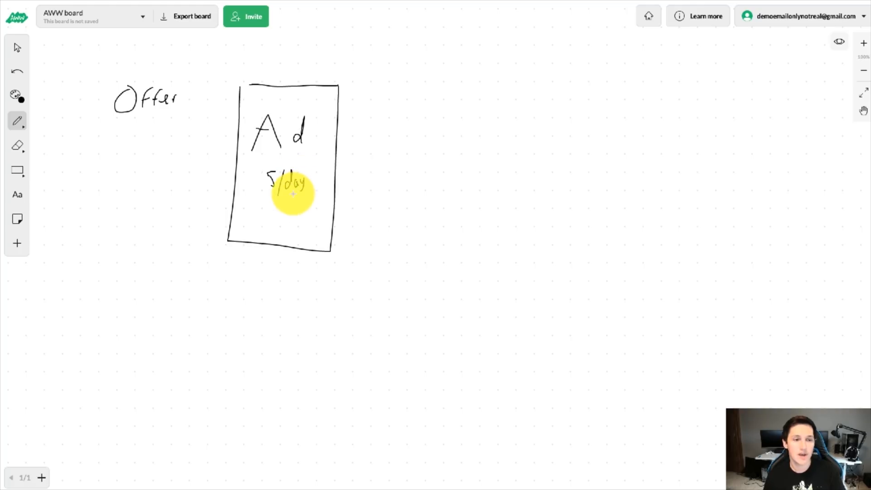
mouse_move(248, 56)
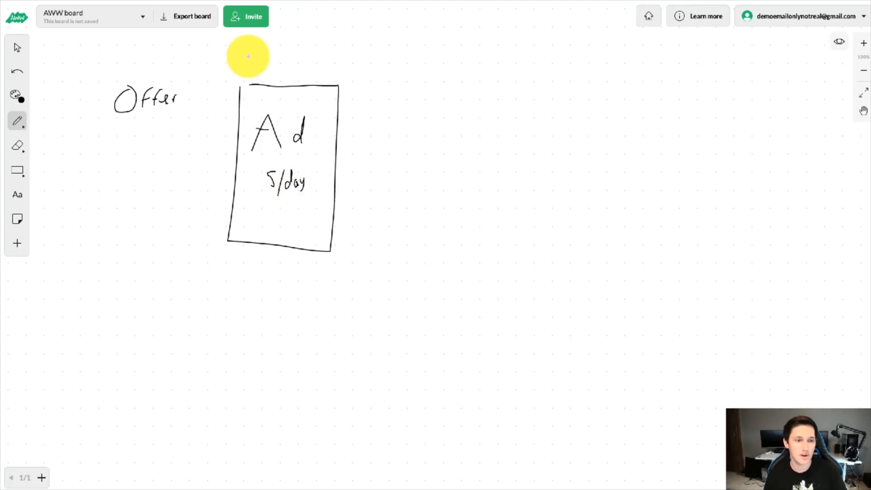
mouse_move(179, 100)
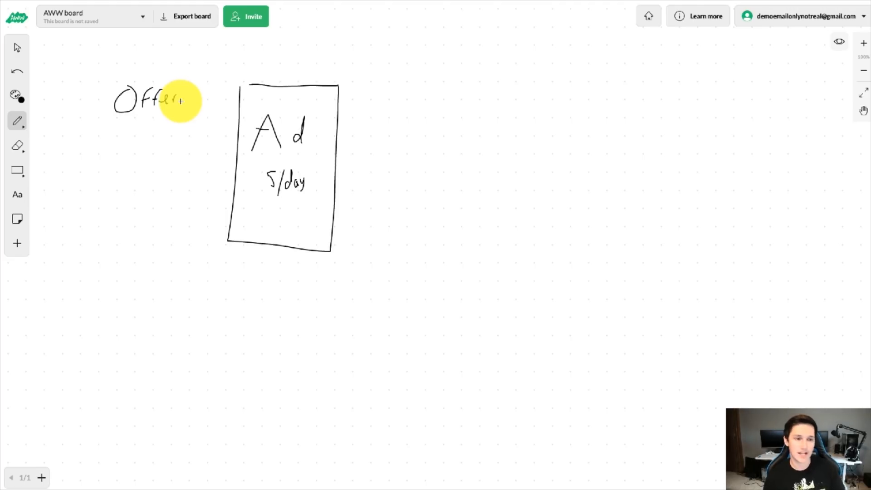
mouse_move(314, 143)
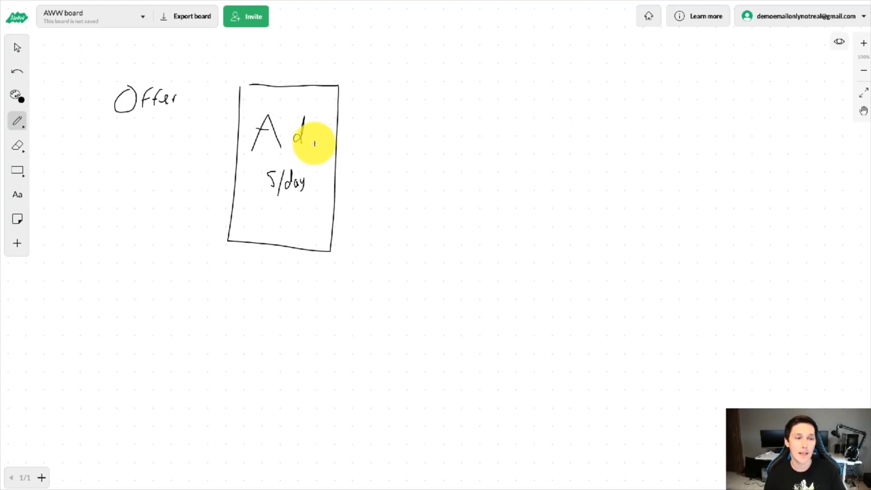
mouse_move(374, 120)
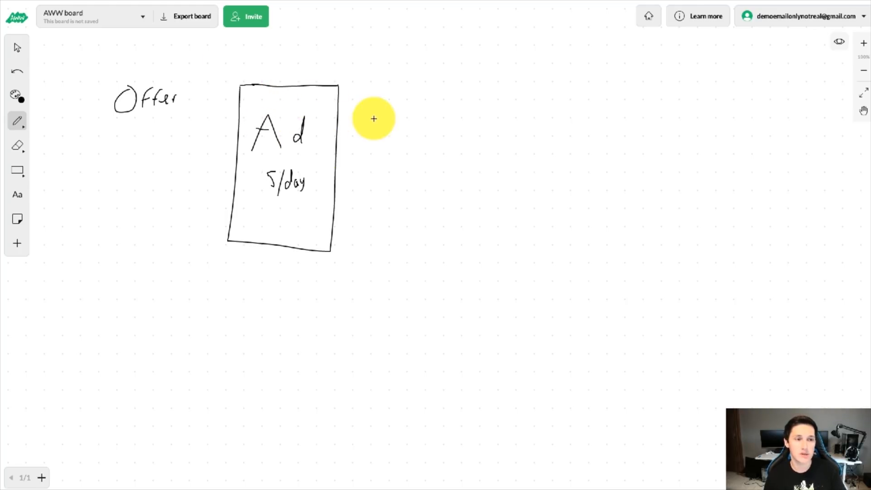
mouse_move(340, 166)
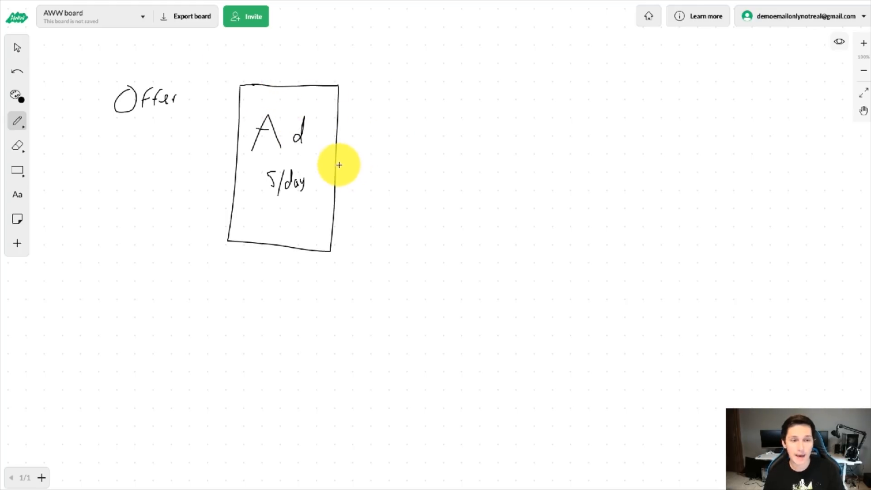
Step: Draw an arrow from the ad box to Web, a dollar sign, and start writing 'Roof'
left_click_drag(340, 166, 372, 154)
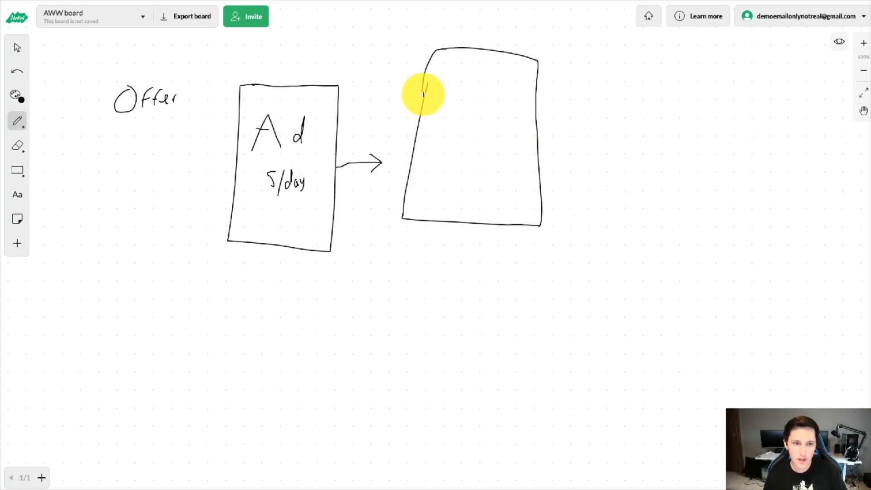
mouse_move(292, 127)
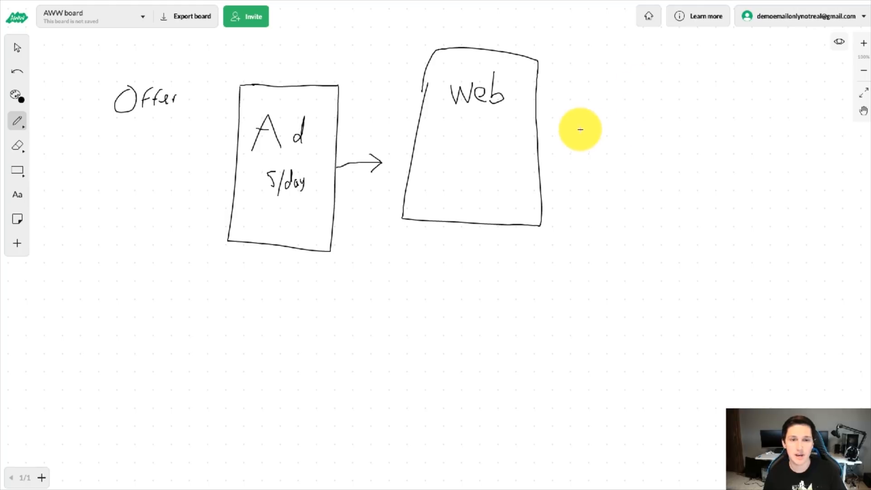
mouse_move(591, 126)
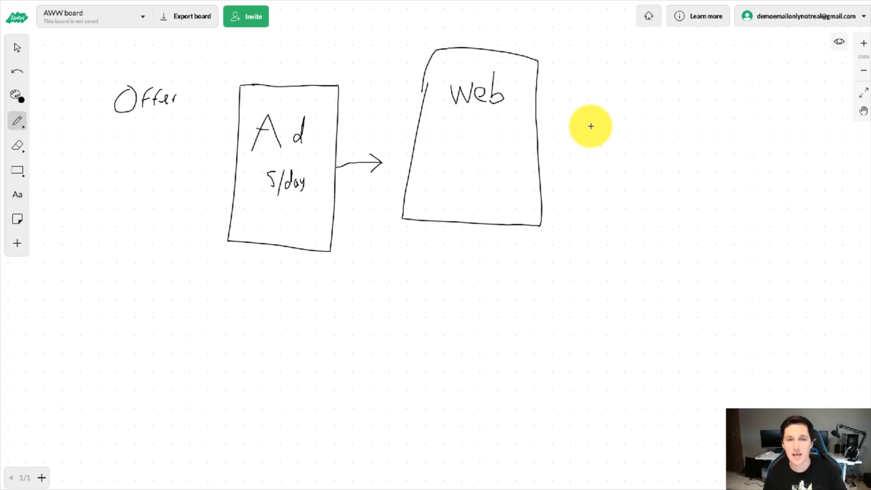
left_click_drag(633, 84, 650, 116)
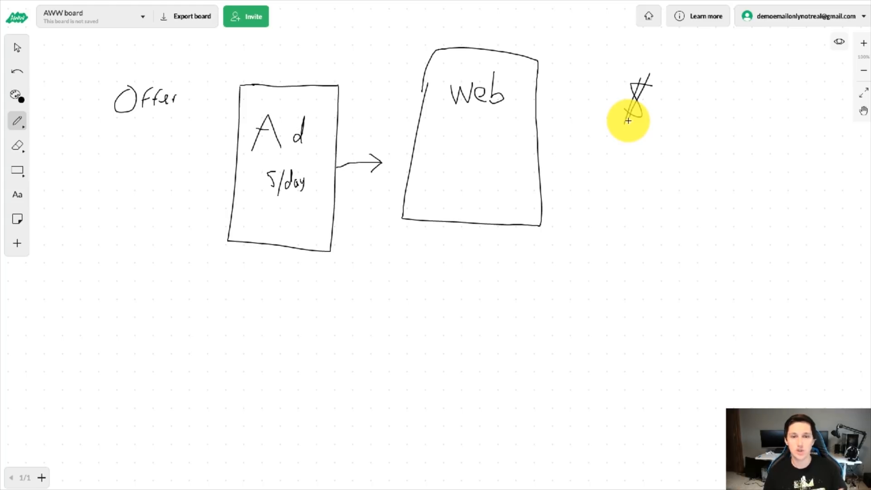
mouse_move(690, 210)
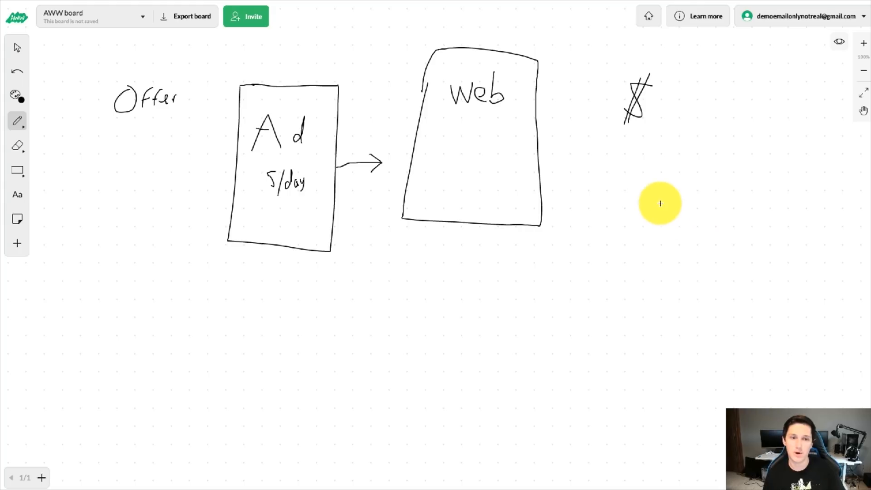
mouse_move(260, 223)
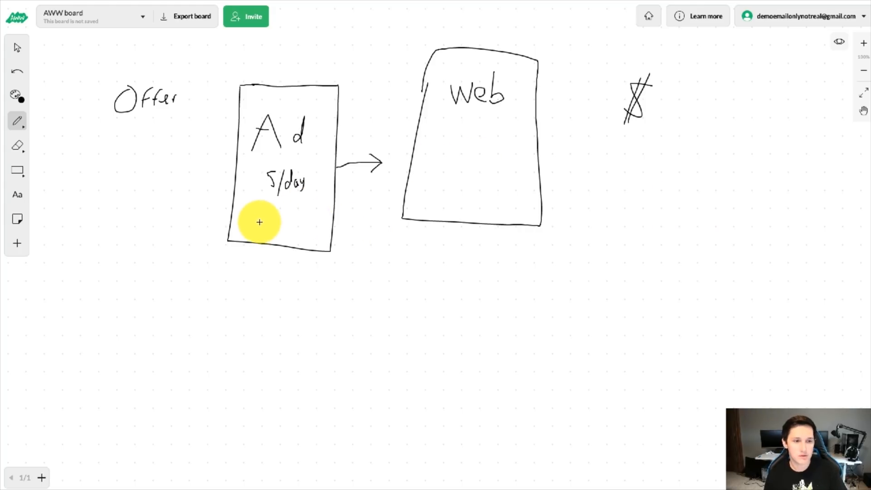
left_click_drag(258, 223, 277, 223)
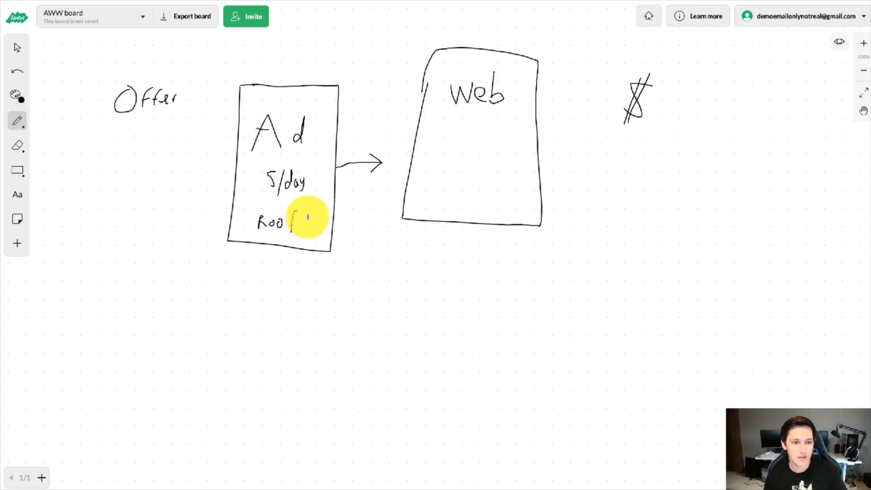
mouse_move(322, 170)
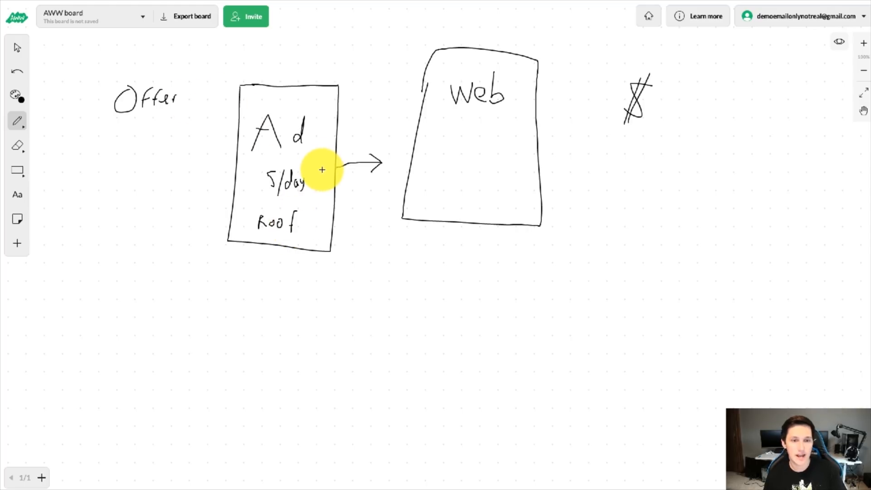
mouse_move(491, 127)
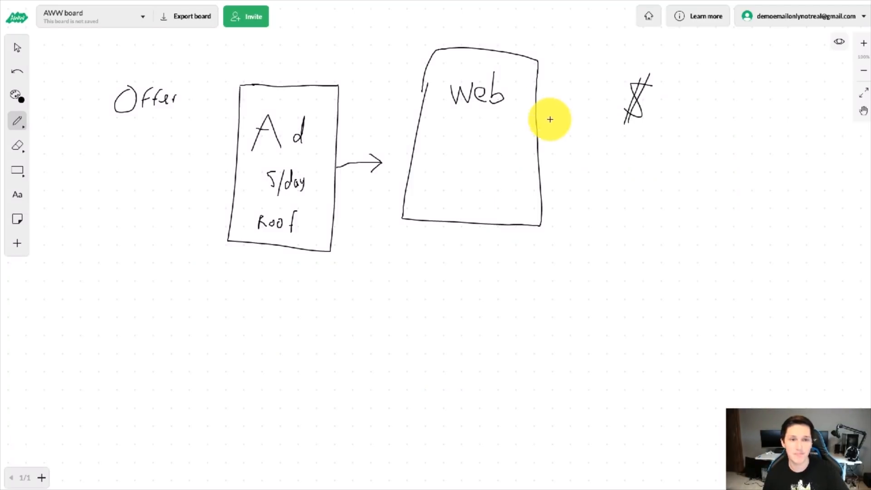
mouse_move(501, 93)
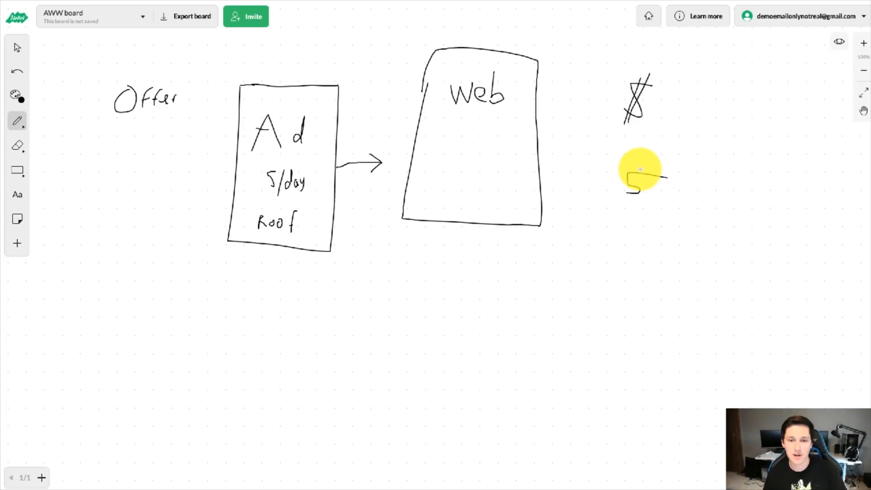
Step: Draw an upward arrow from the 5 to the dollar sign
left_click_drag(631, 156, 636, 128)
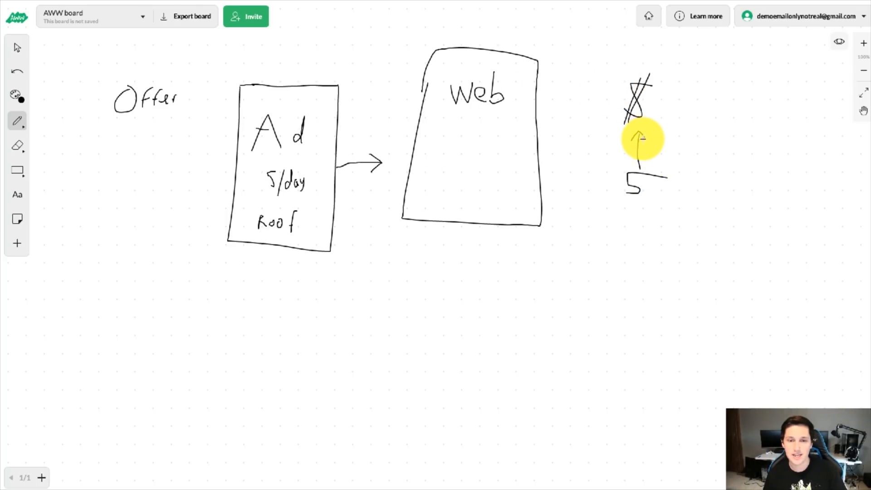
mouse_move(679, 266)
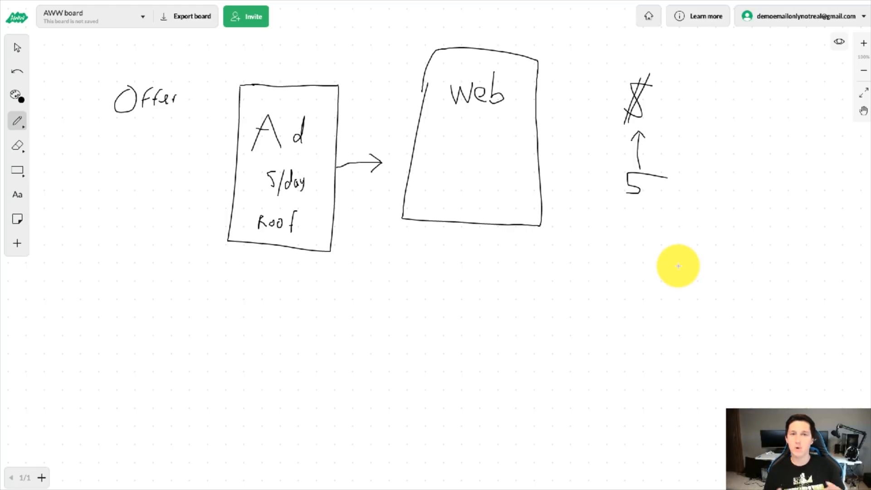
mouse_move(627, 282)
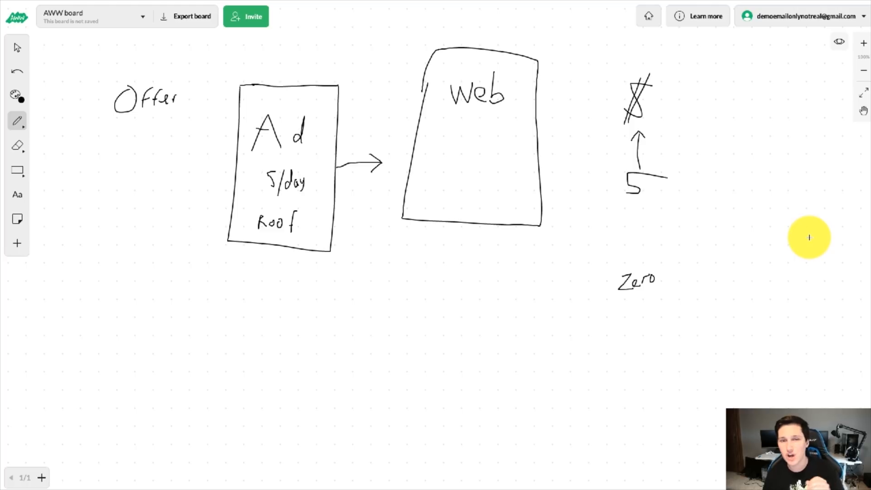
mouse_move(707, 163)
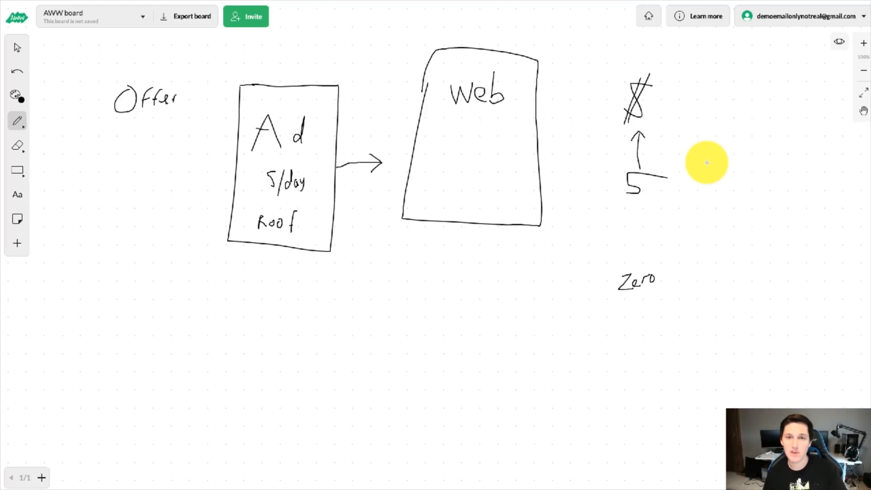
mouse_move(552, 142)
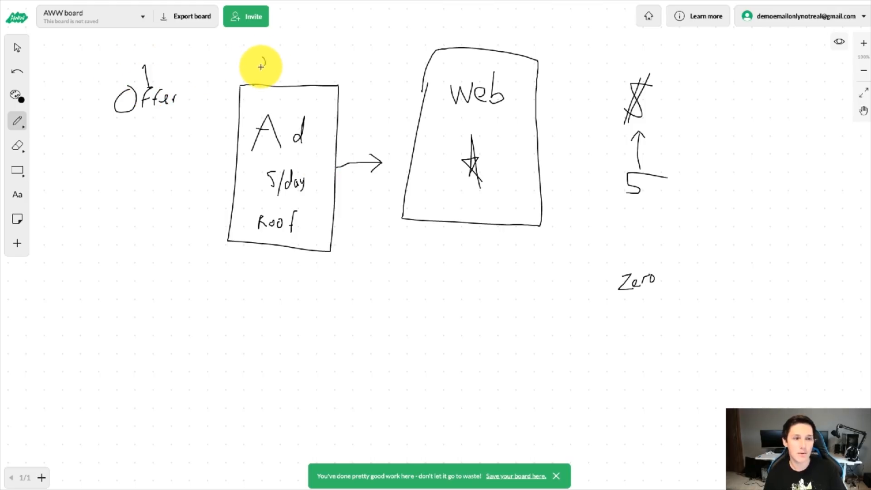
mouse_move(474, 26)
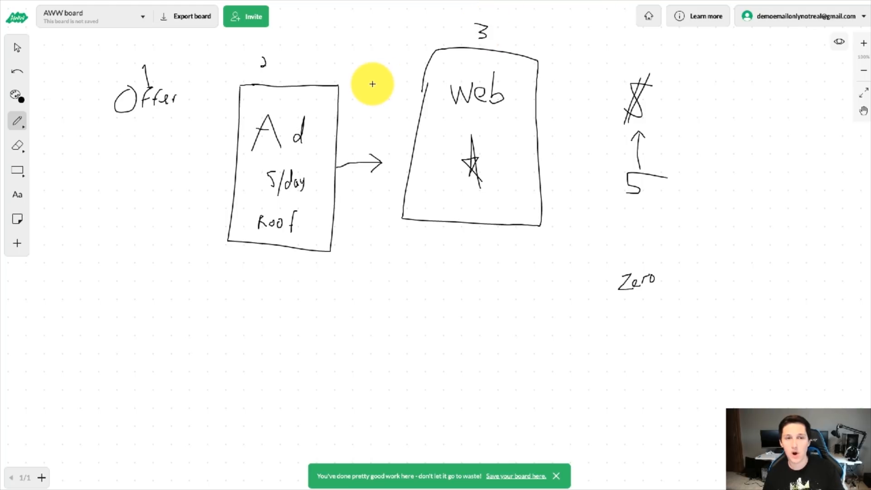
mouse_move(446, 368)
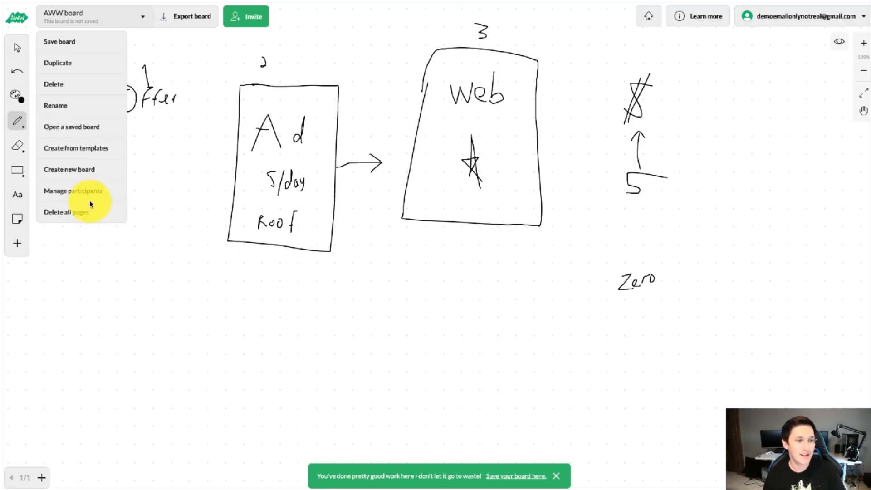
mouse_move(60, 75)
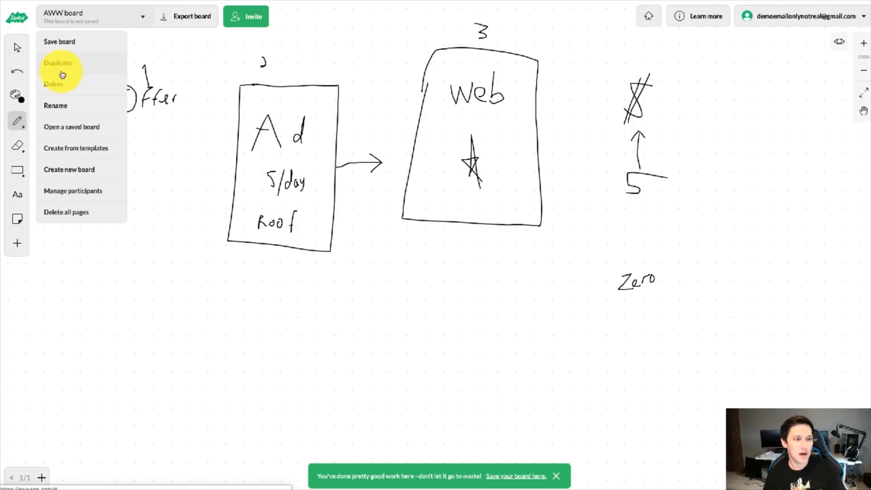
Step: Discard the funnel sketch for a new blank board and pen a large page rectangle
left_click(54, 84)
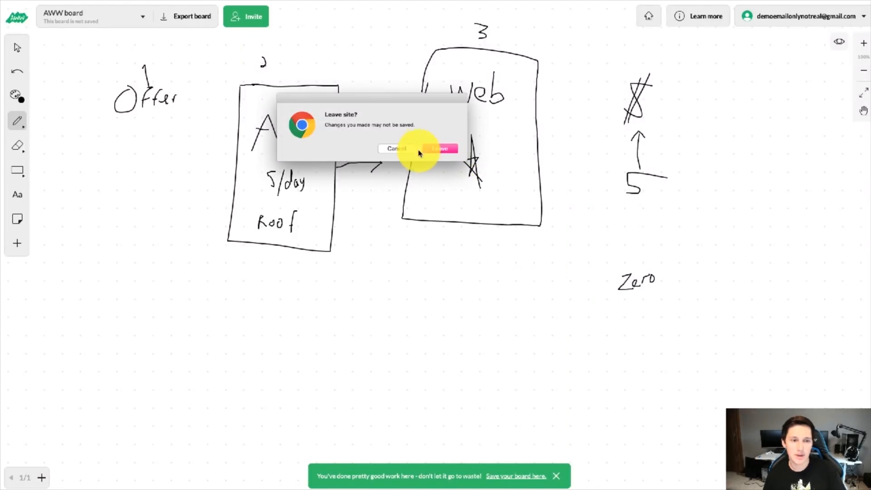
left_click(441, 148)
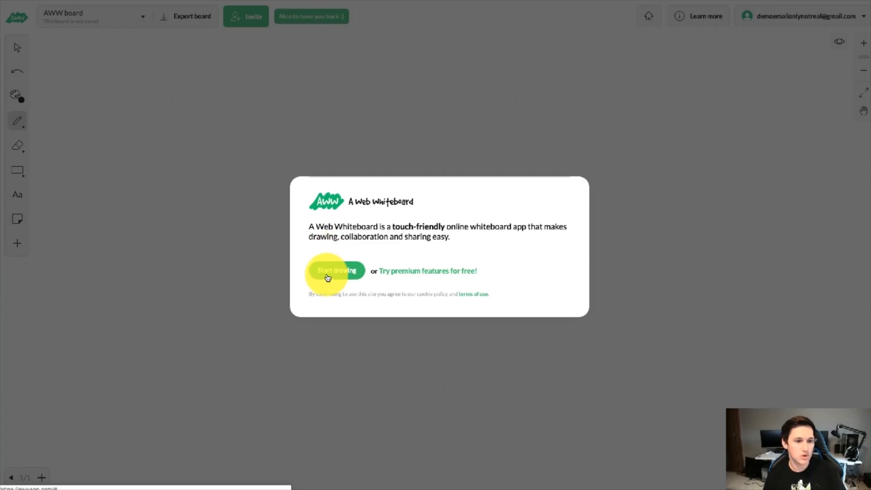
left_click(336, 271)
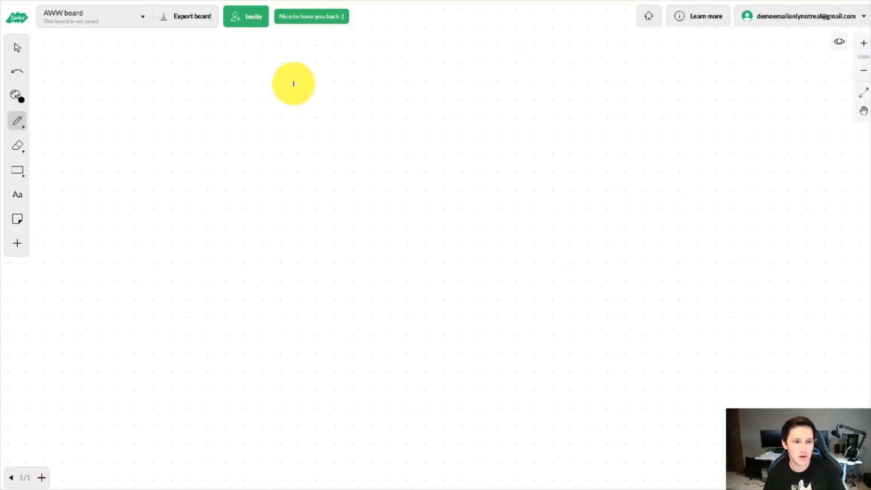
left_click_drag(293, 84, 585, 366)
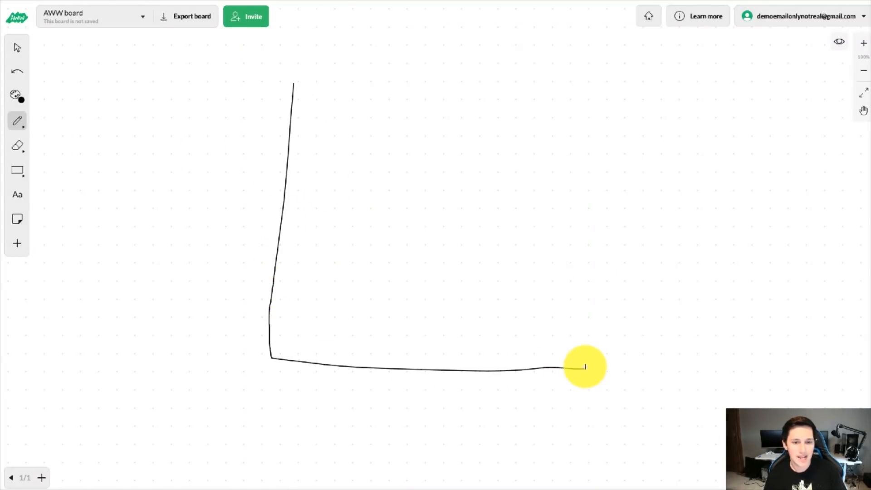
left_click_drag(584, 366, 295, 81)
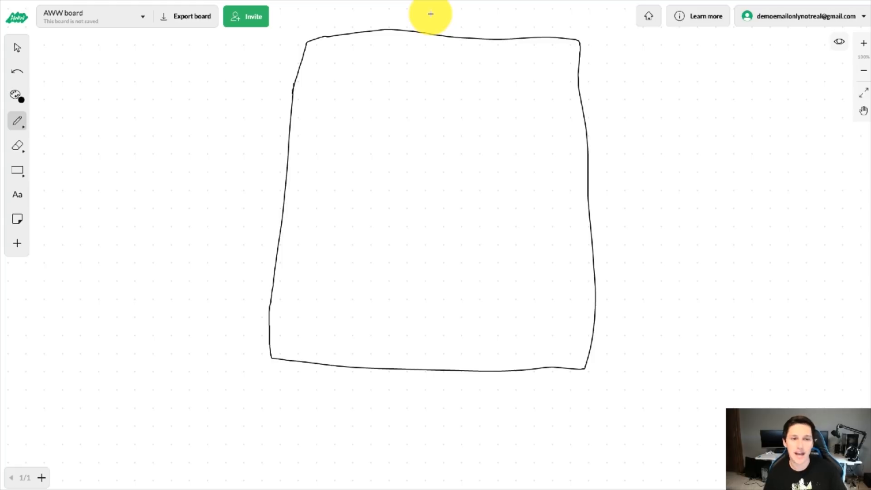
mouse_move(469, 63)
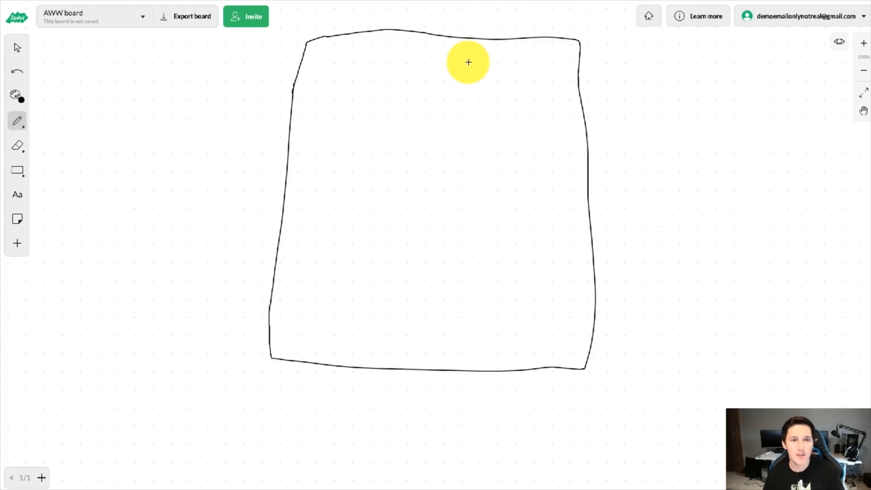
mouse_move(504, 50)
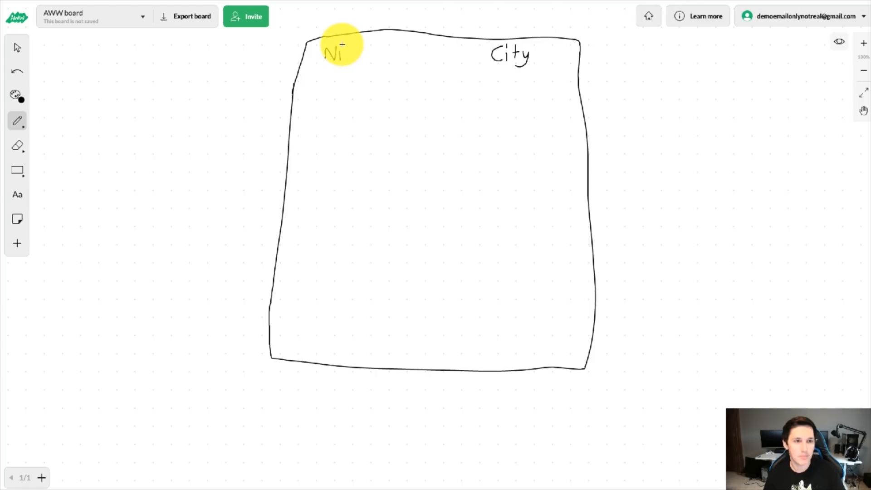
Step: Handwrite 'Niche' along the top edge of the page box
left_click_drag(347, 53, 367, 52)
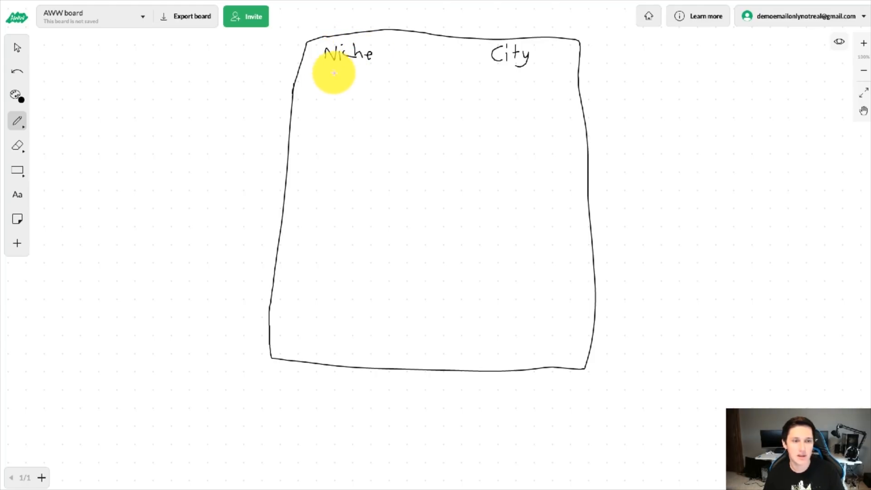
mouse_move(313, 78)
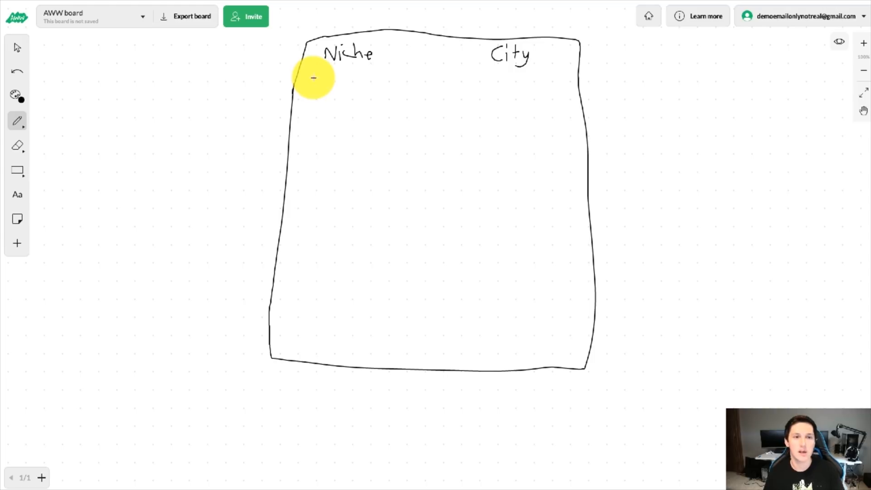
mouse_move(506, 54)
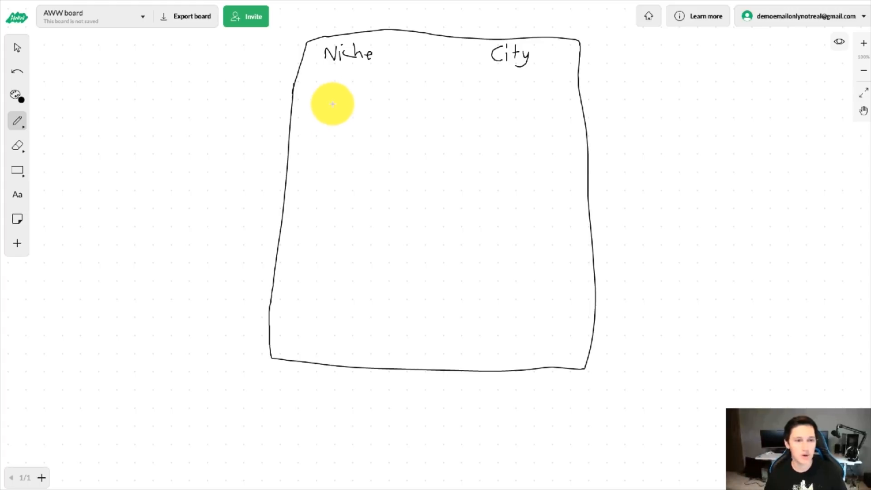
Step: Handwrite the word 'Headline' at the top-left of the page, just under 'Niche'
left_click_drag(333, 105, 347, 123)
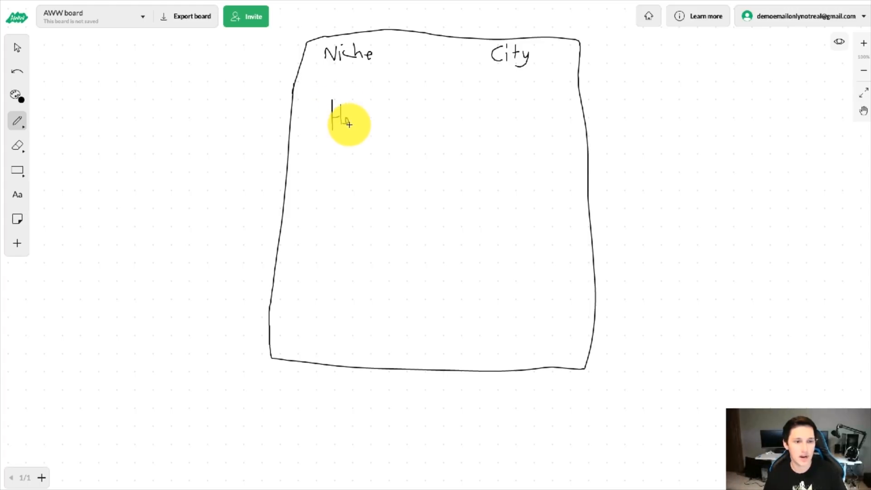
left_click_drag(344, 117, 383, 117)
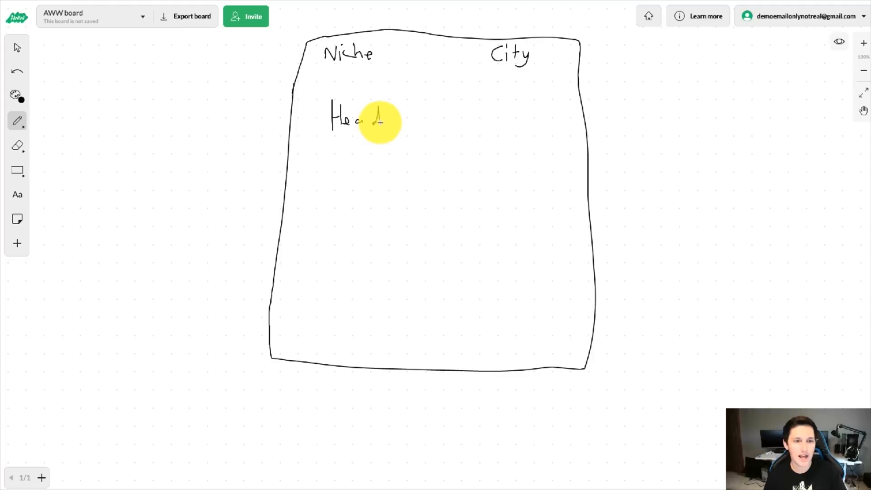
left_click_drag(383, 116, 395, 112)
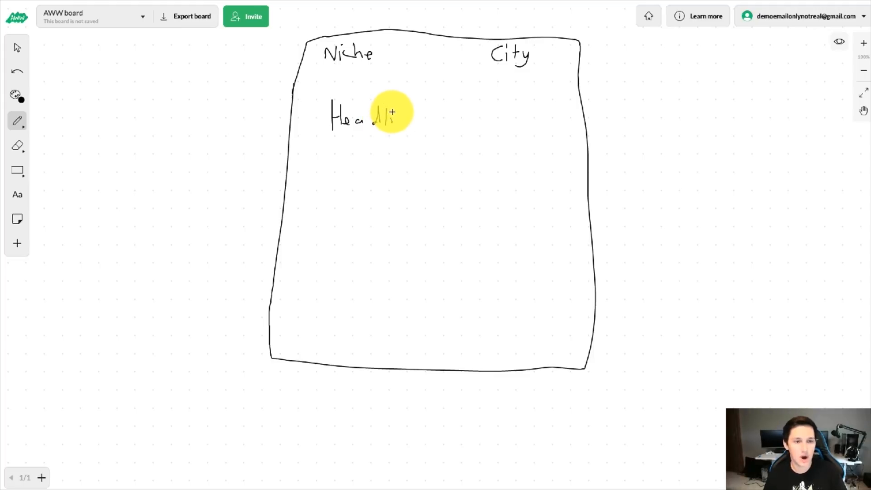
left_click_drag(389, 117, 406, 117)
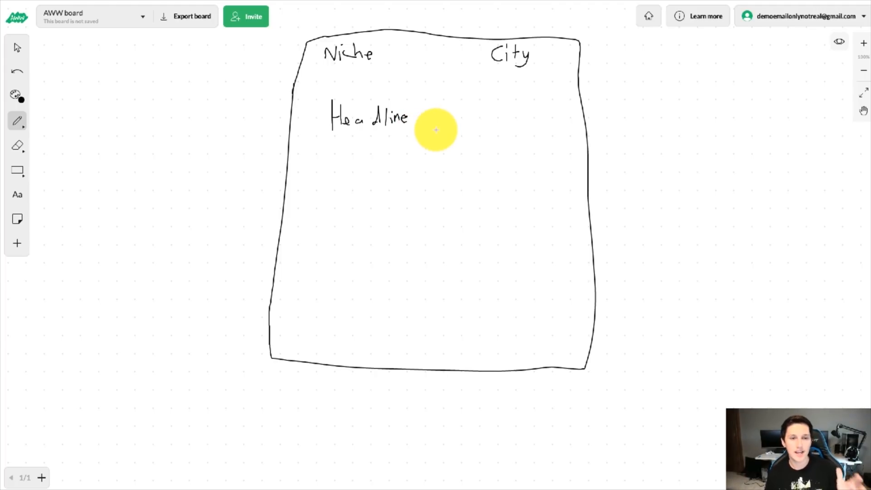
mouse_move(447, 104)
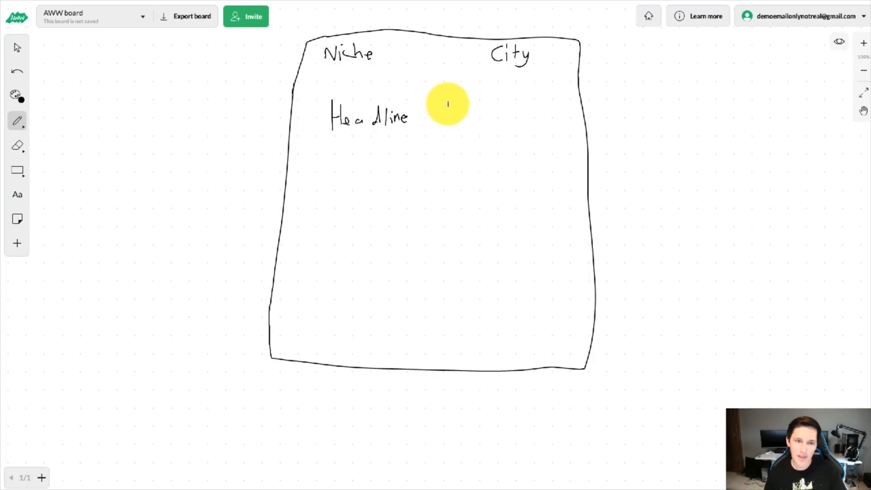
Step: Sketch a form box right of Headline with Name, Phone, Day fields and a submit button
left_click_drag(448, 103, 525, 195)
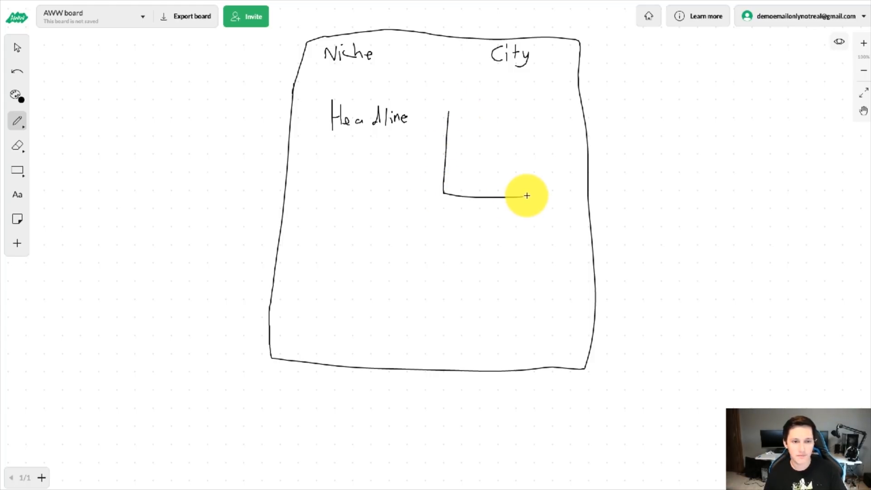
left_click_drag(526, 195, 451, 116)
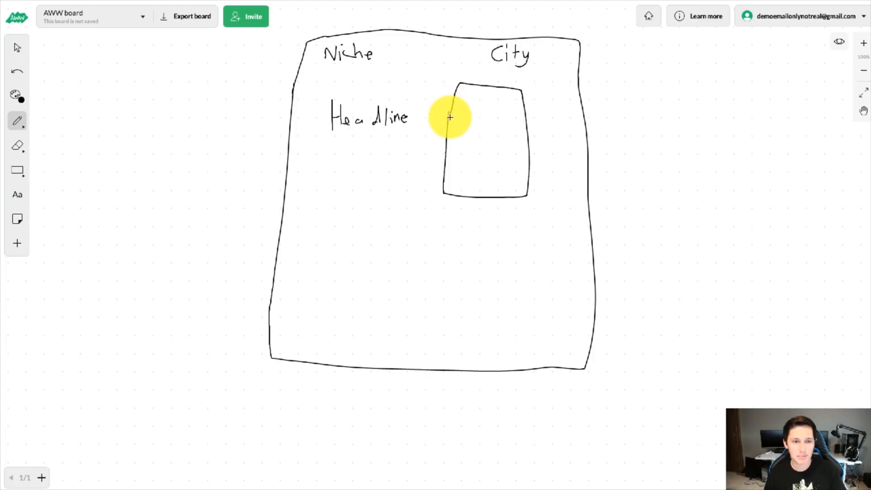
left_click_drag(458, 103, 508, 120)
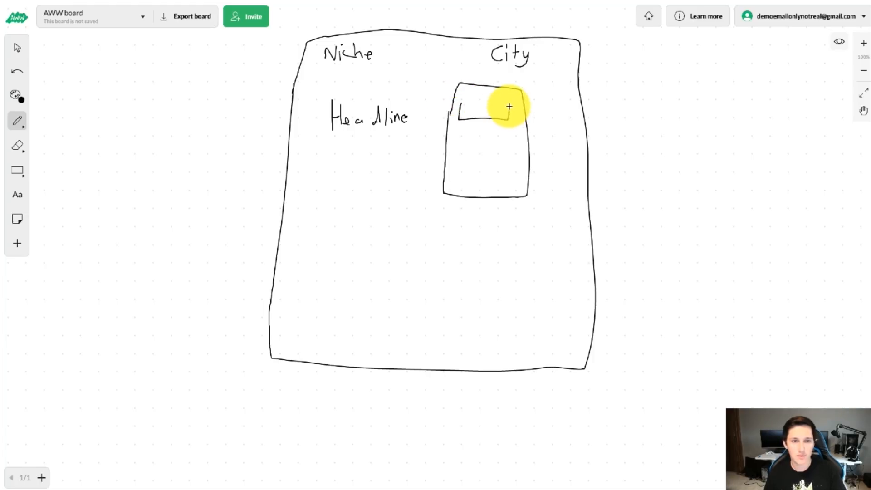
left_click_drag(459, 111, 506, 111)
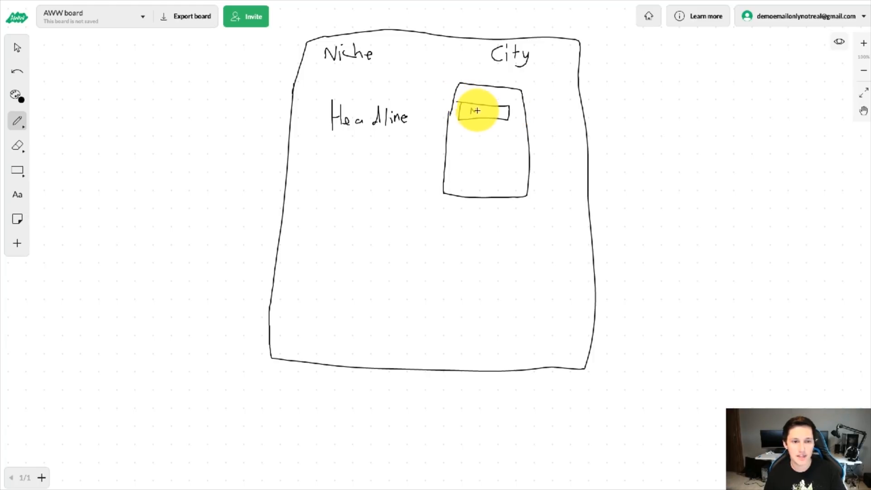
left_click_drag(463, 111, 497, 111)
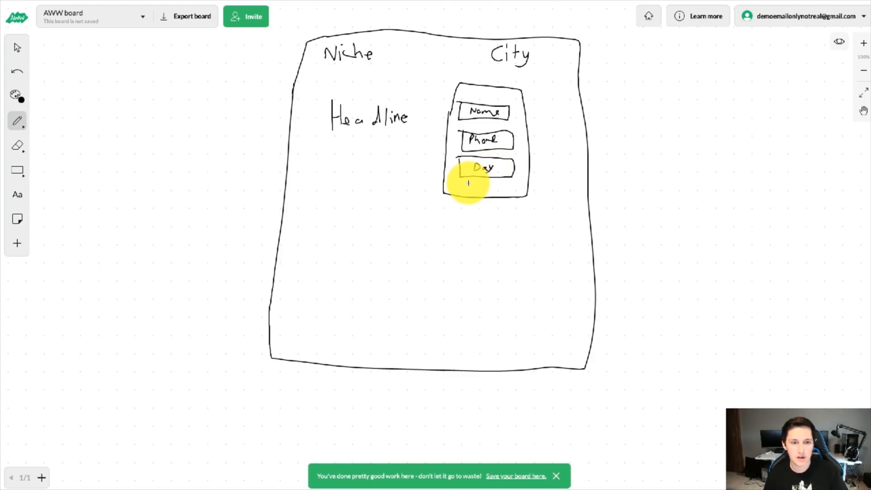
left_click_drag(458, 181, 492, 191)
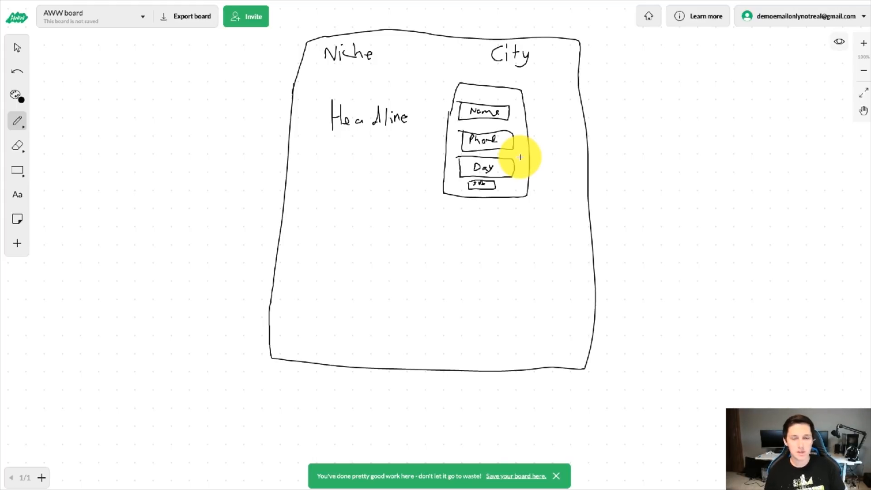
mouse_move(232, 174)
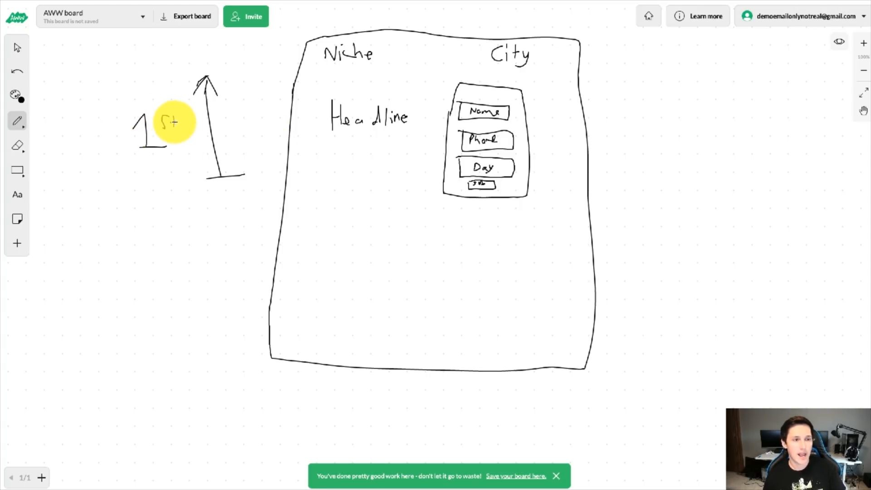
mouse_move(667, 131)
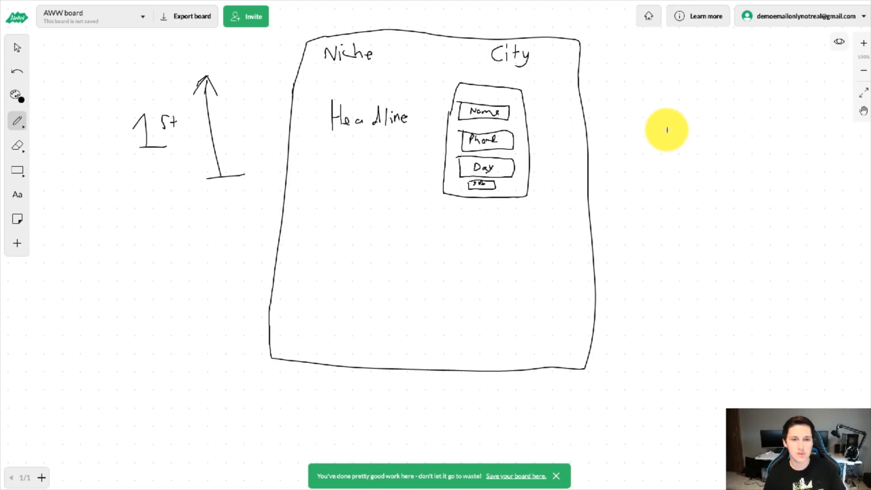
Step: Draw an arrow from the right pointing at the form
left_click_drag(667, 127, 606, 147)
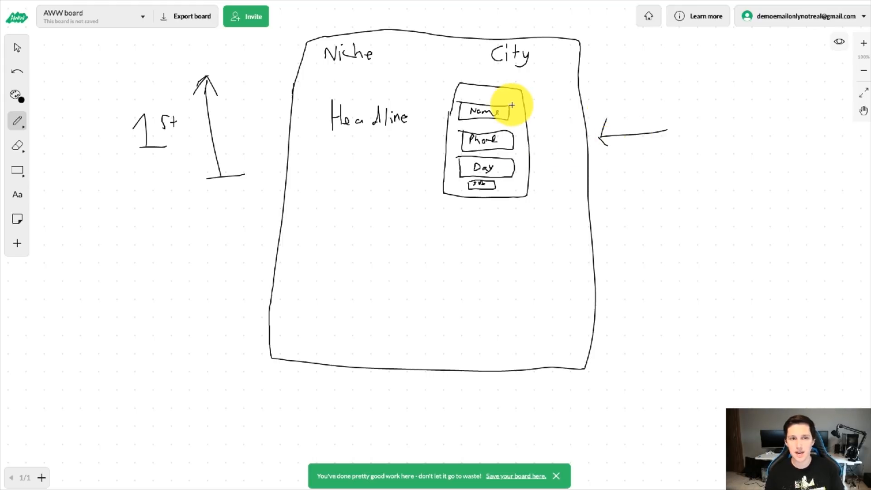
mouse_move(457, 174)
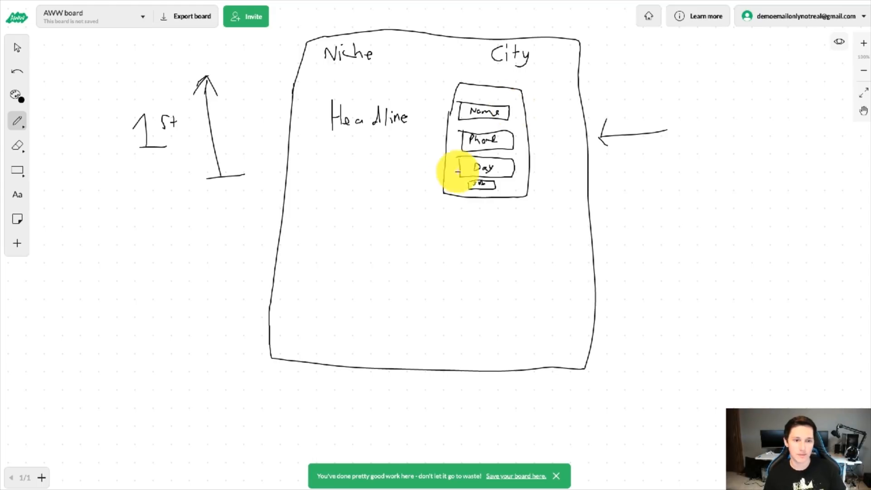
Step: Draw a full-width divider, a 'Pic' placeholder box, and footer lines along the bottom
left_click_drag(303, 223, 503, 218)
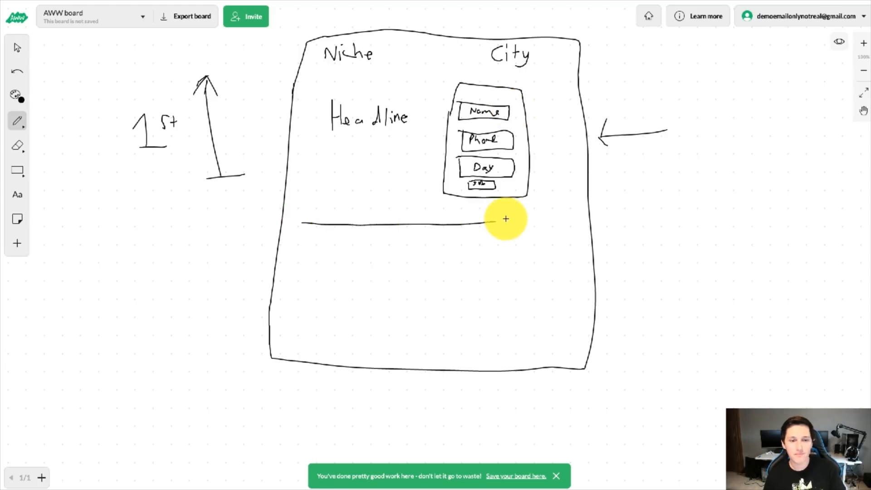
left_click_drag(486, 220, 564, 211)
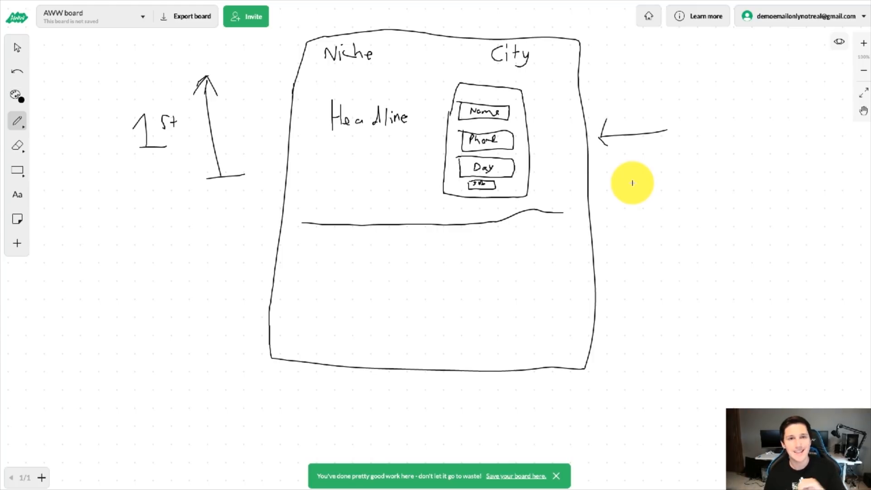
mouse_move(351, 261)
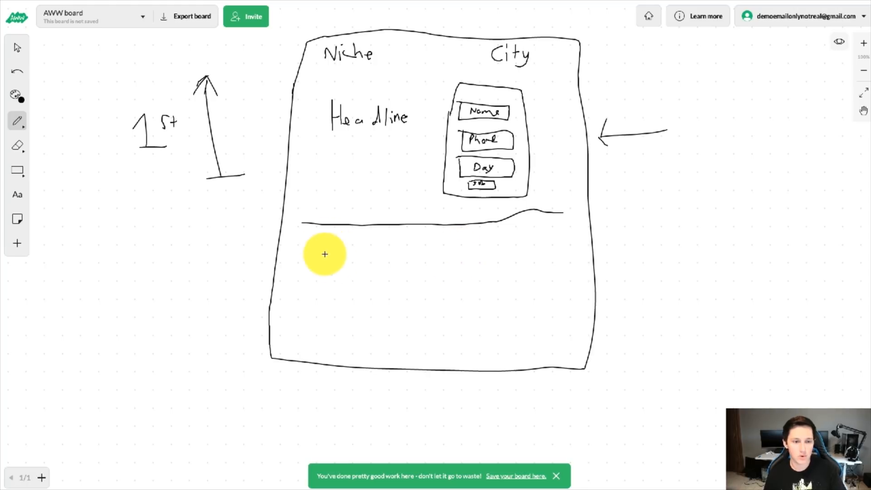
left_click_drag(315, 256, 315, 302)
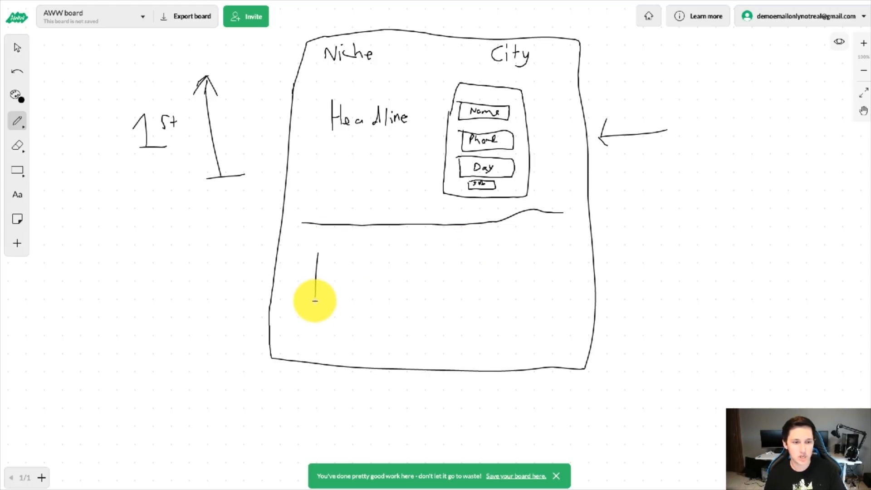
left_click_drag(315, 255, 400, 300)
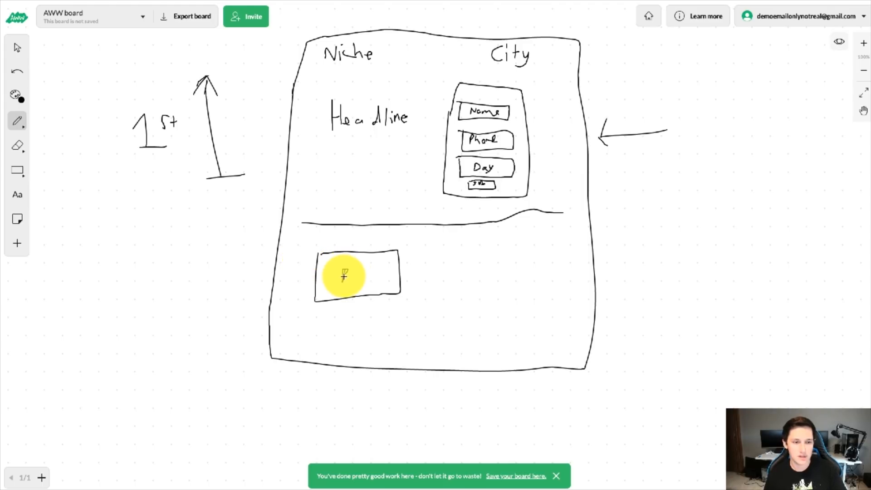
left_click_drag(342, 276, 378, 276)
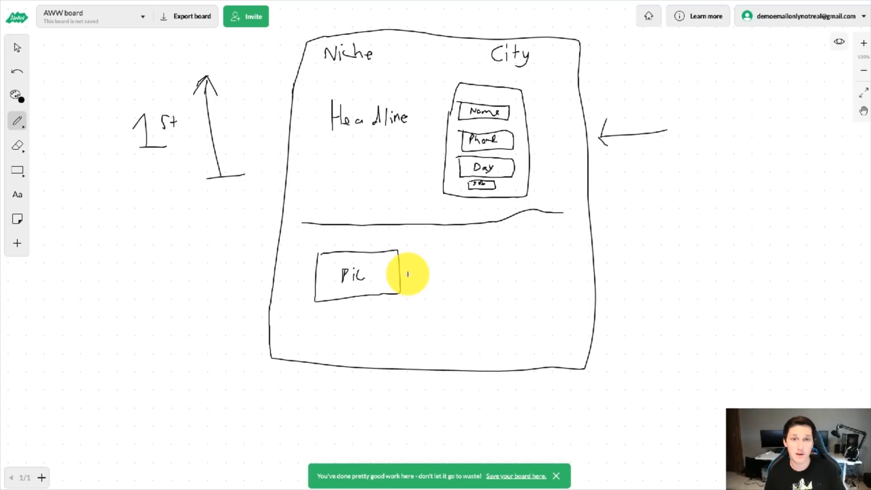
mouse_move(415, 268)
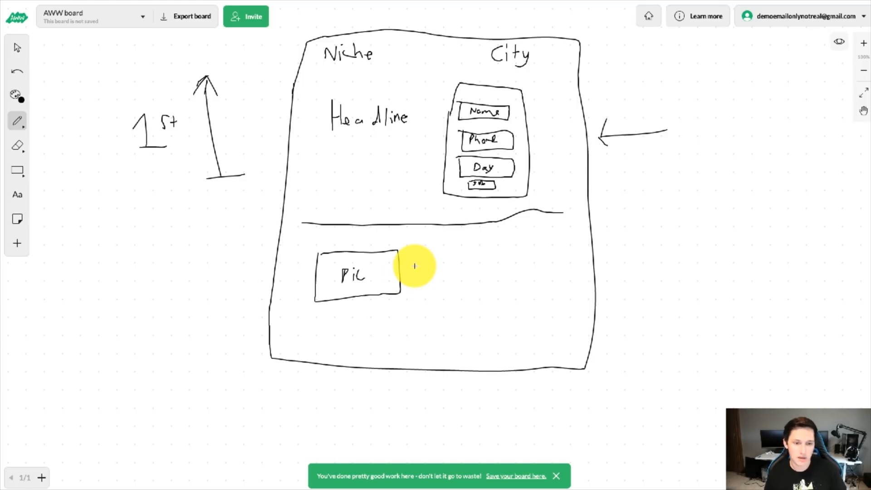
mouse_move(450, 272)
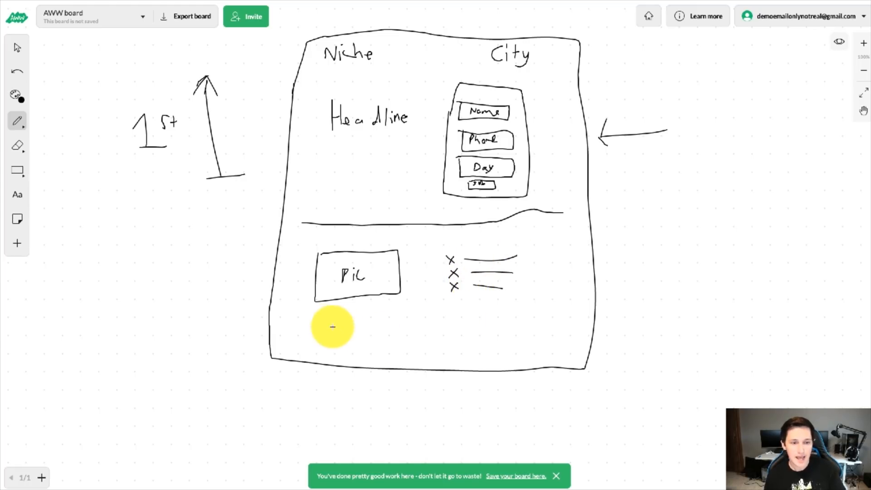
mouse_move(334, 342)
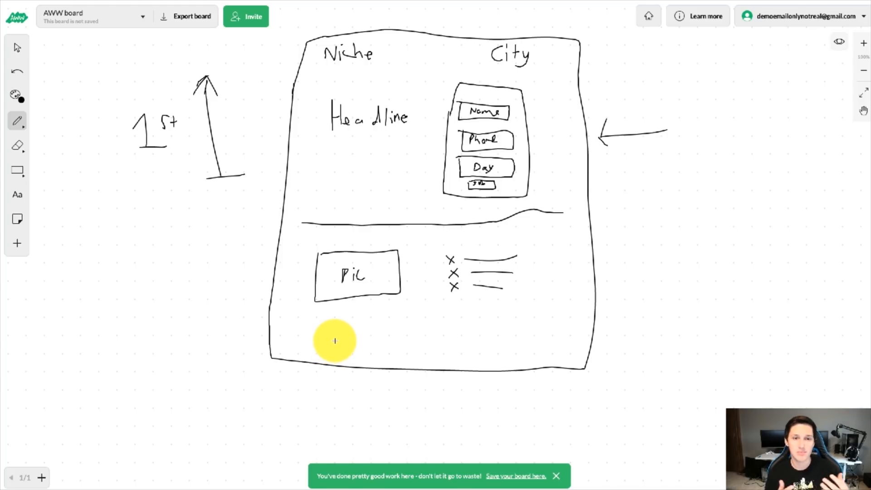
mouse_move(383, 354)
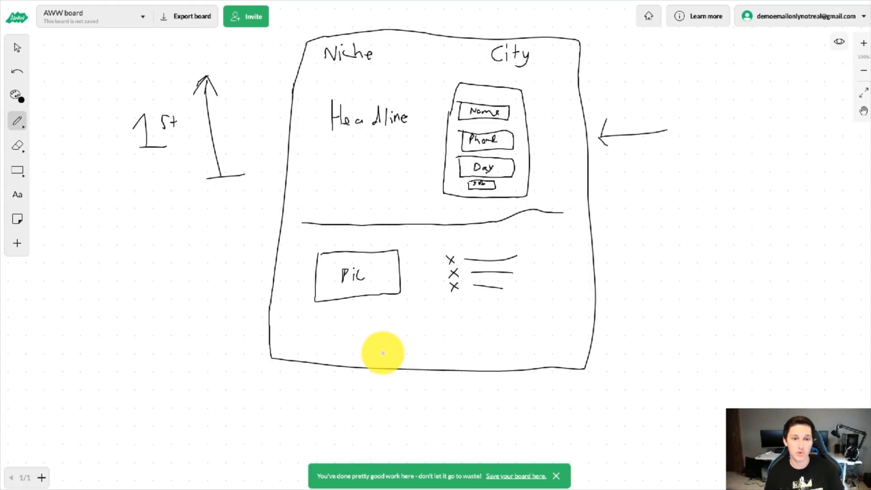
mouse_move(391, 341)
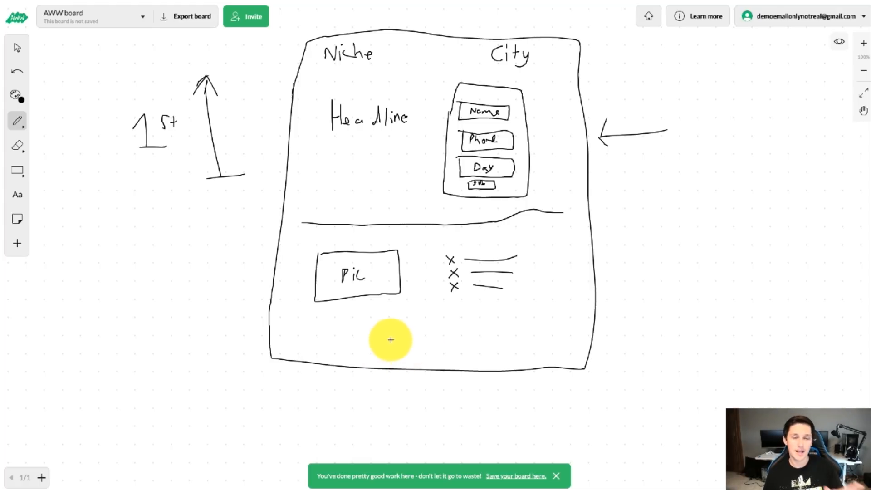
mouse_move(328, 348)
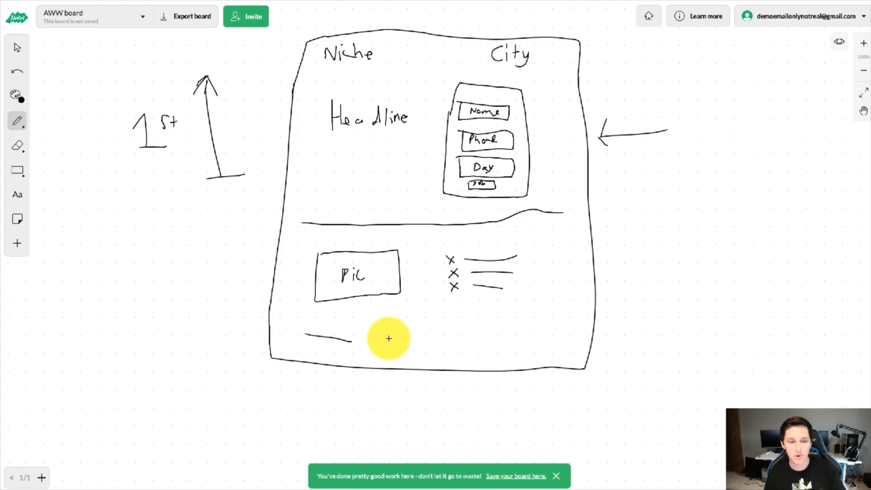
left_click_drag(406, 339, 561, 339)
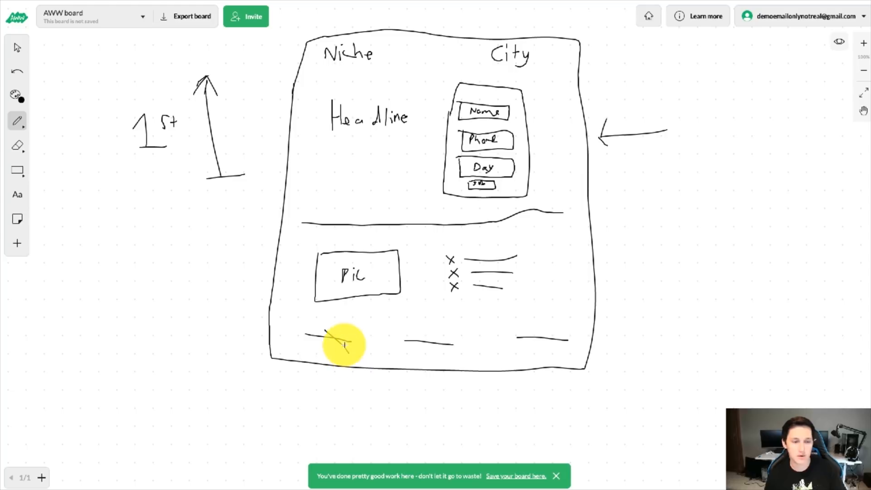
left_click_drag(320, 334, 558, 336)
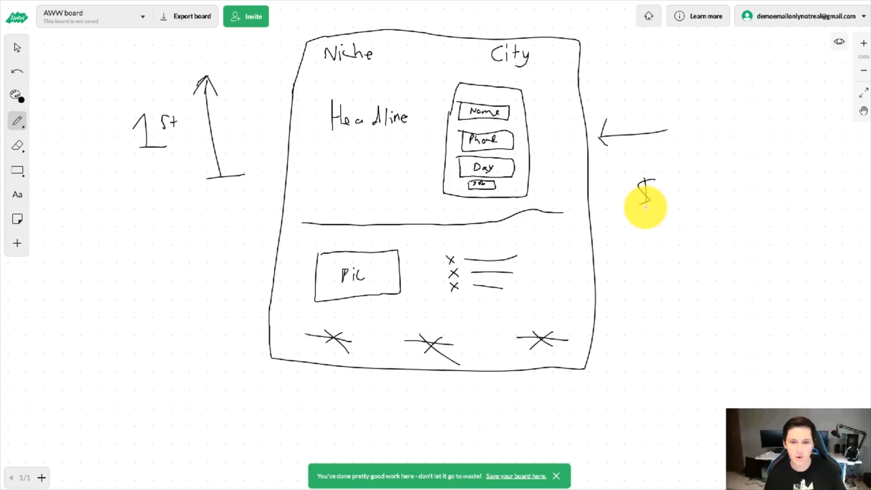
Step: Handwrite '$100/day' and '1–2 day' right of the sketch and a boxed '4-5' left
left_click_drag(642, 189, 675, 191)
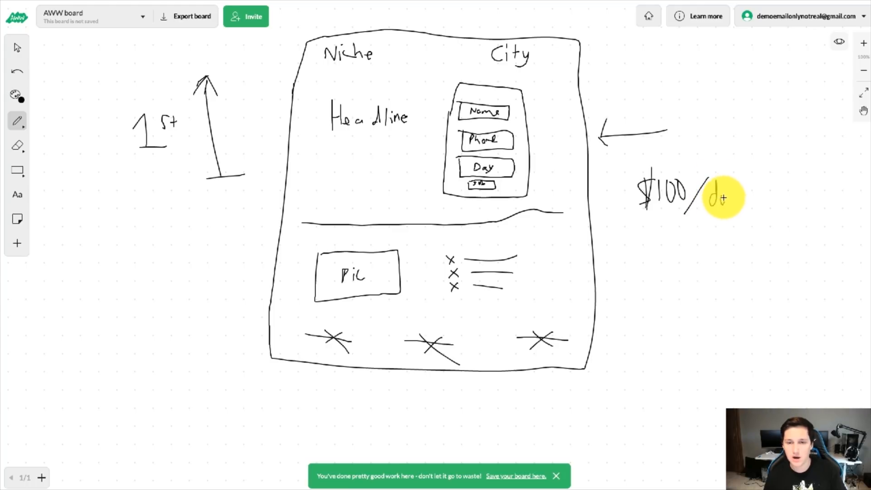
left_click_drag(711, 198, 733, 200)
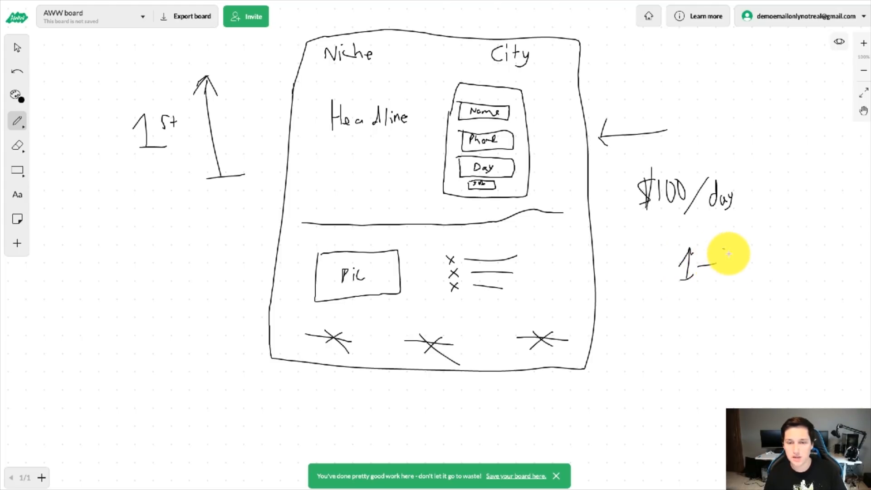
left_click_drag(706, 264, 762, 262)
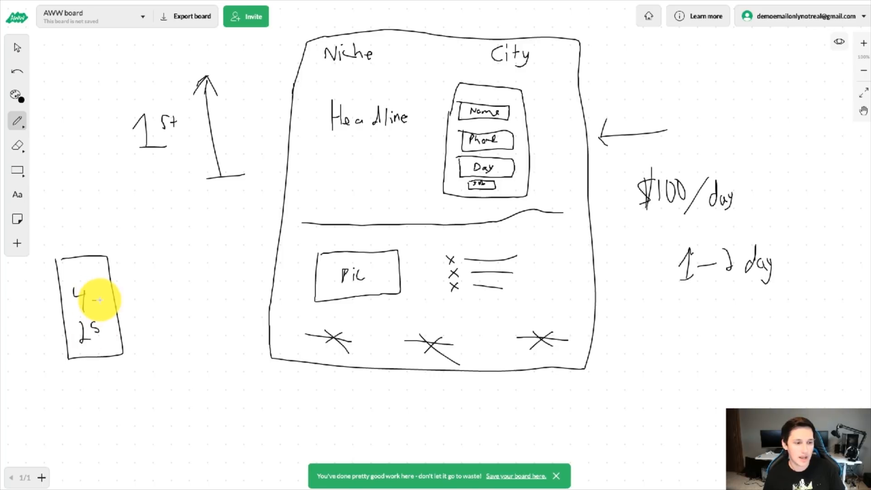
left_click_drag(116, 303, 244, 255)
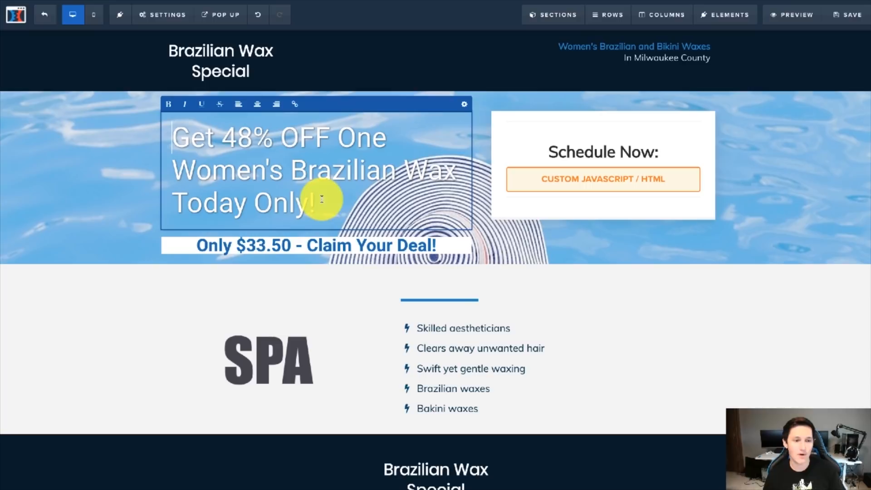
Step: Type stray test letters into the Brazilian Wax headline, then delete them
type("sdfsds")
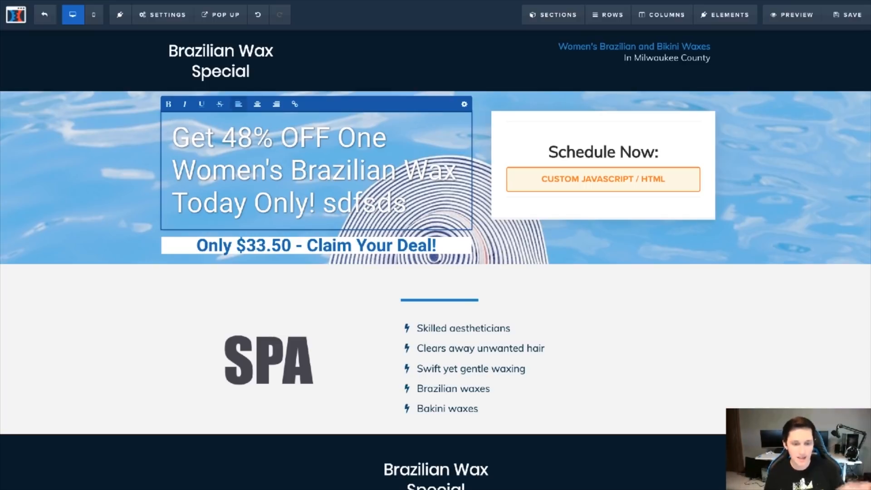
key("Backspace")
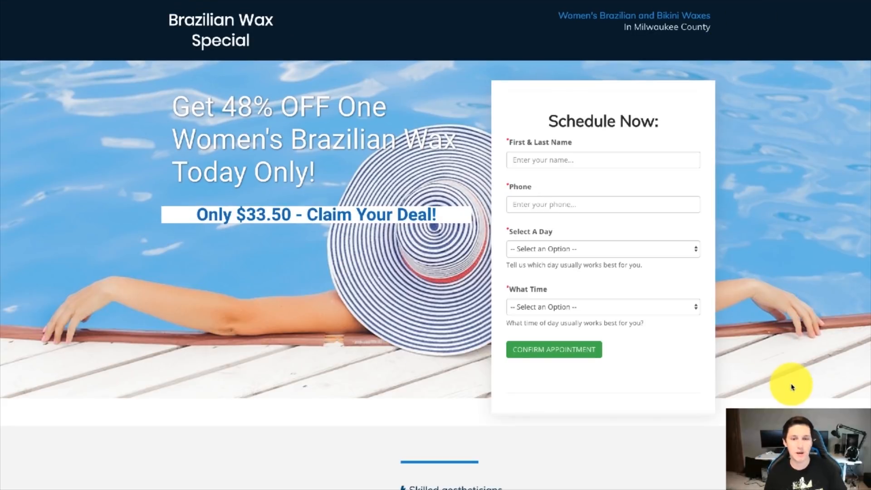
mouse_move(170, 32)
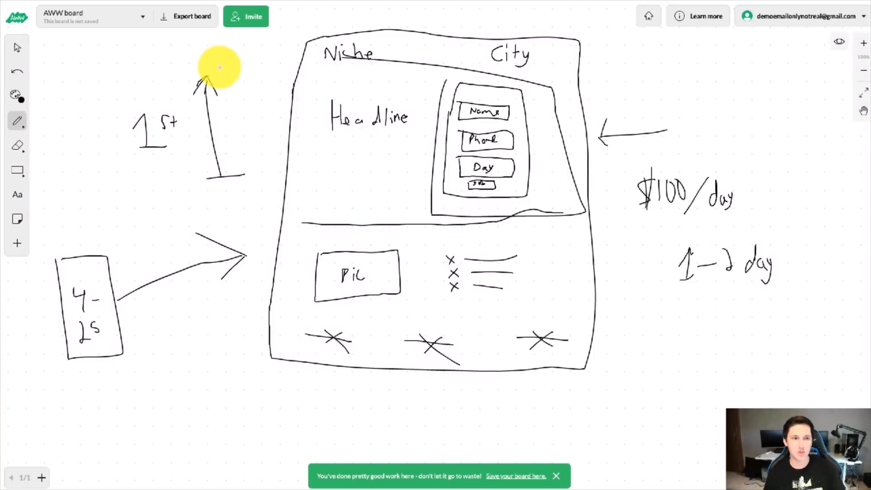
mouse_move(531, 72)
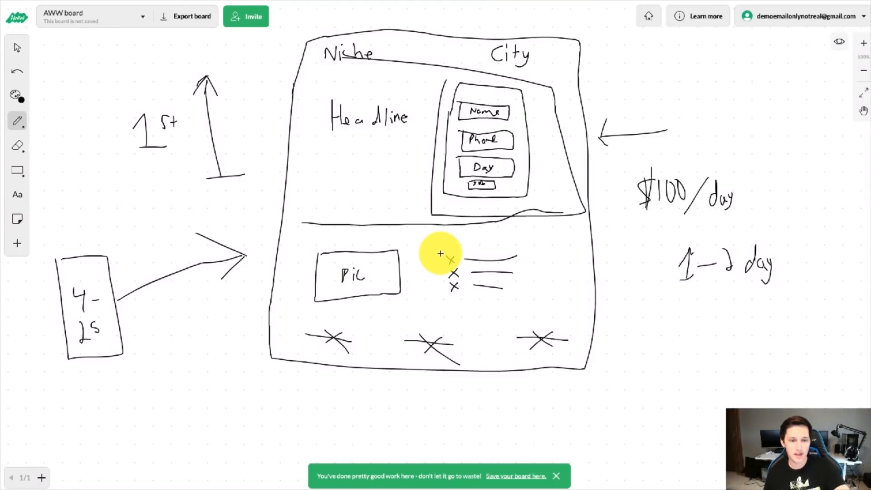
mouse_move(425, 265)
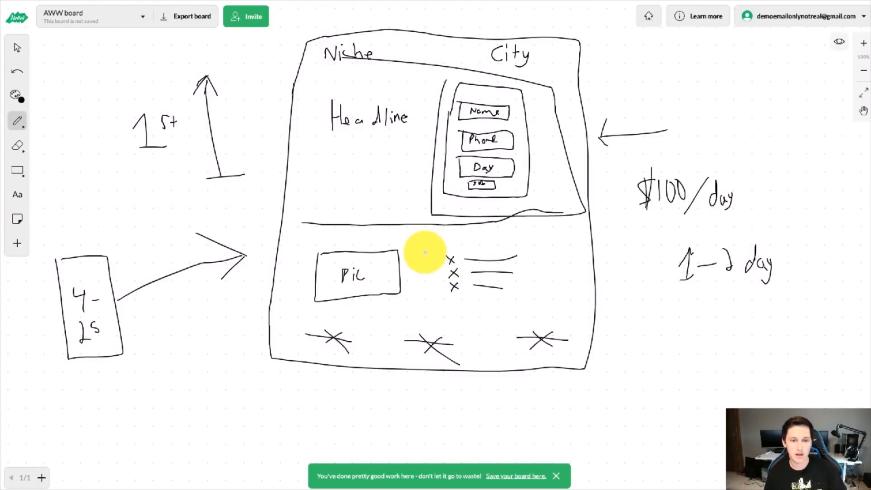
Step: Draw a pen rectangle around the form area of the sketch
left_click_drag(439, 239, 517, 294)
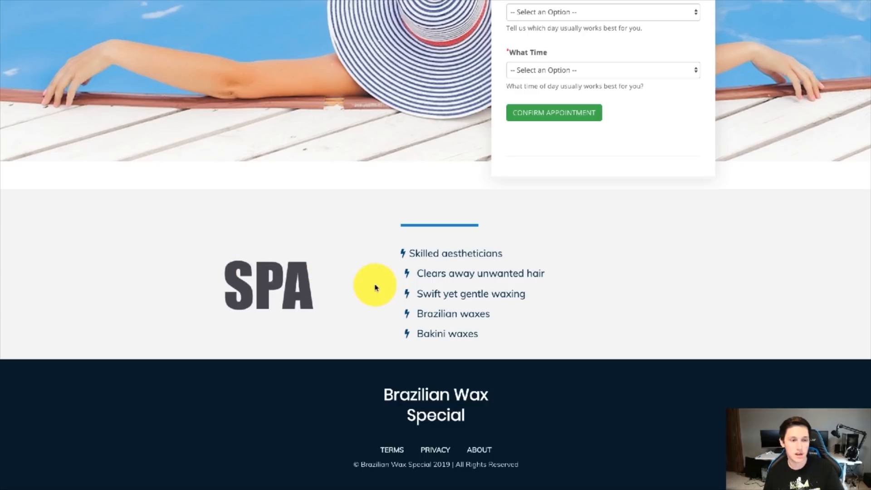
mouse_move(561, 309)
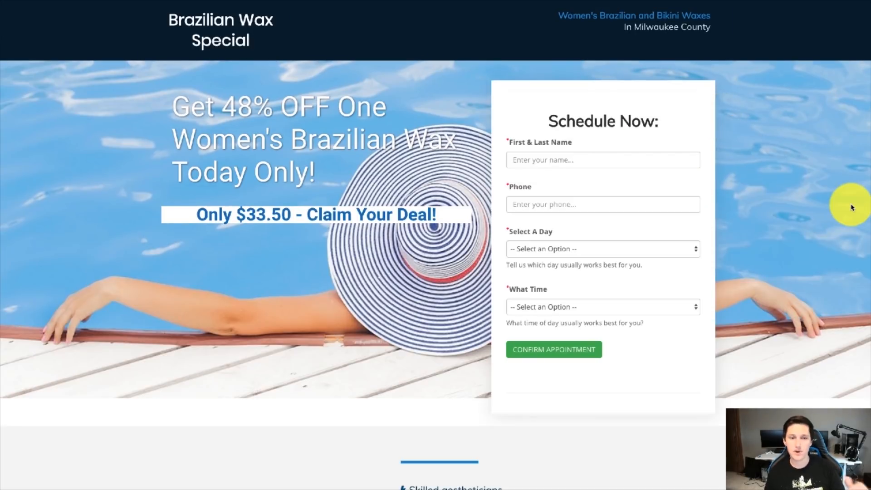
mouse_move(815, 162)
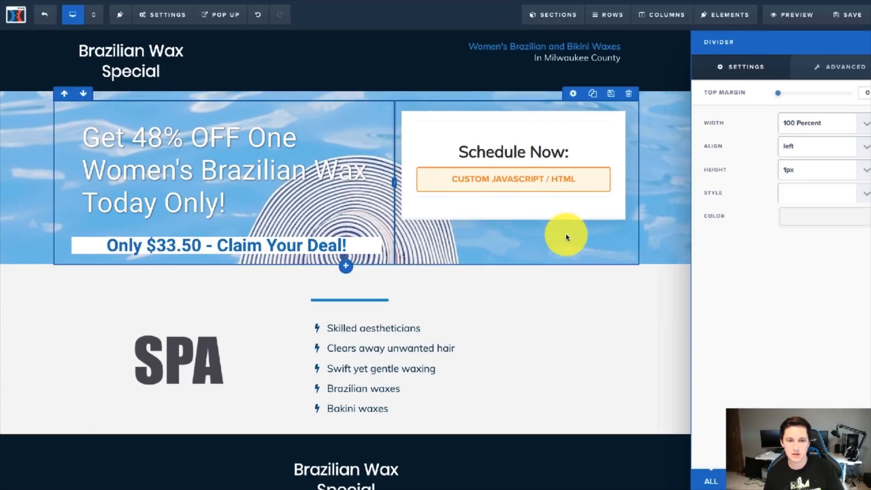
left_click(726, 15)
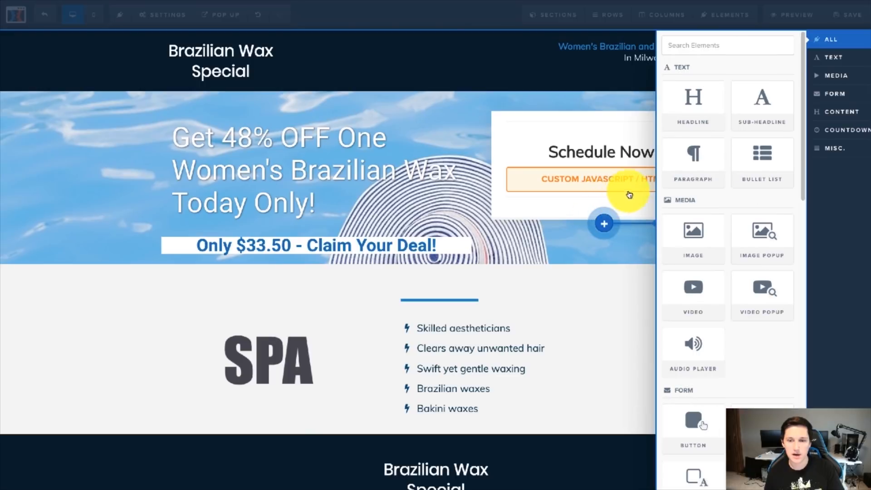
scroll("down", 3)
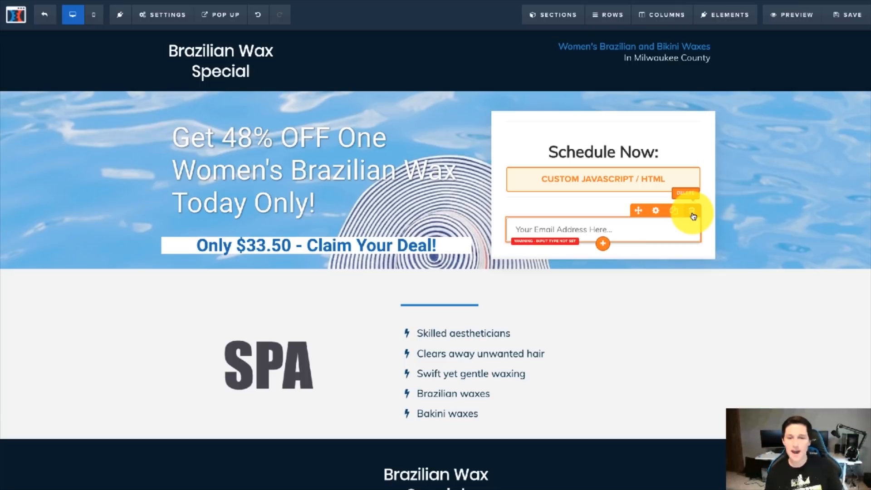
left_click(692, 210)
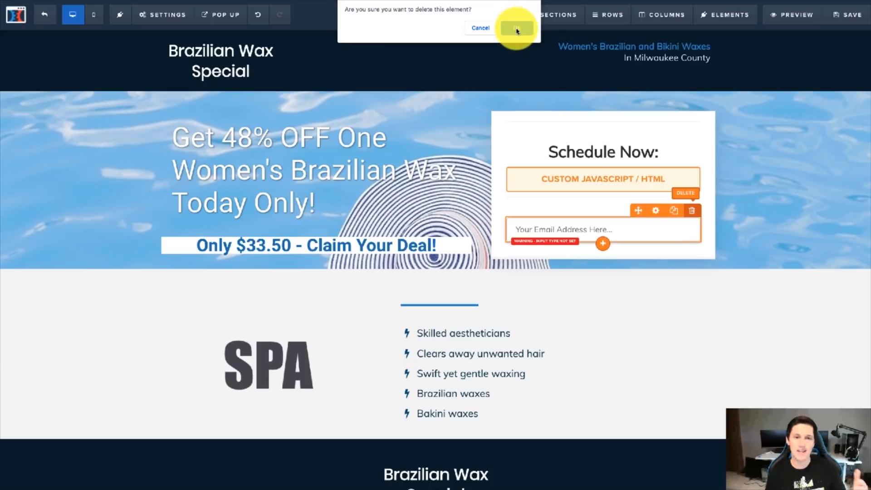
left_click(517, 28)
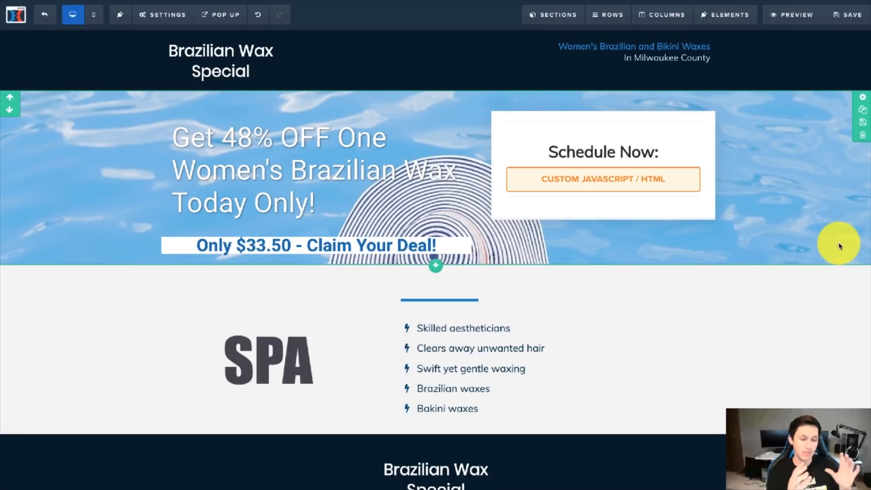
mouse_move(846, 239)
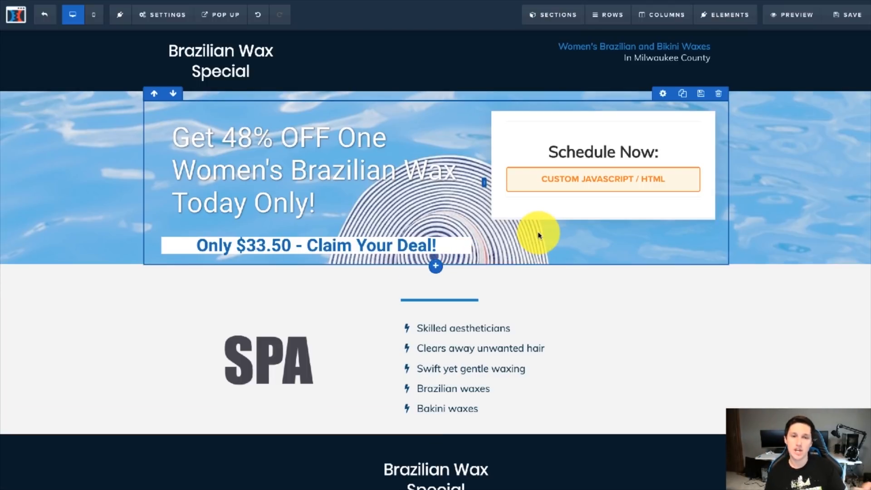
mouse_move(574, 229)
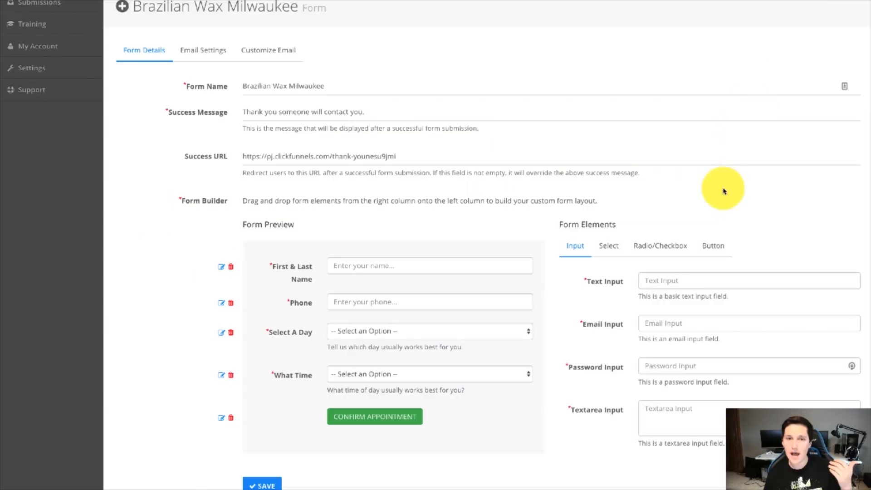
mouse_move(522, 302)
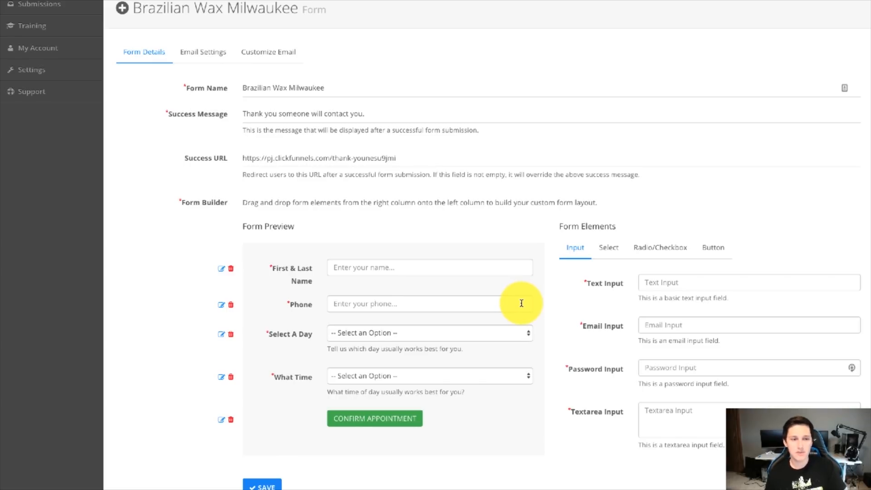
mouse_move(720, 295)
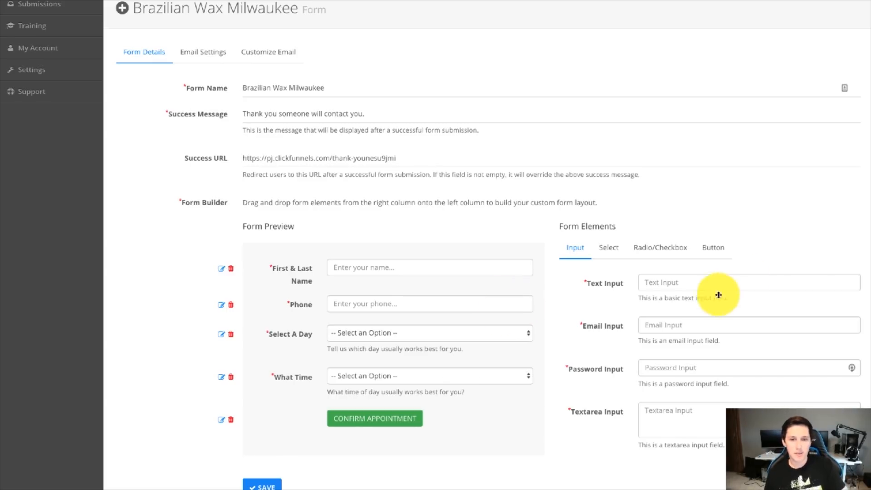
Step: Add a new Text Input field to the form and open its settings
scroll("down", 3)
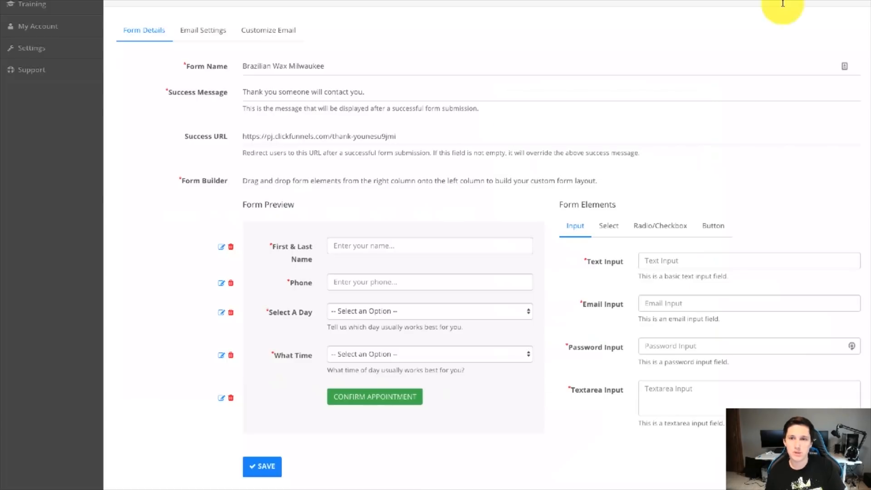
mouse_move(581, 277)
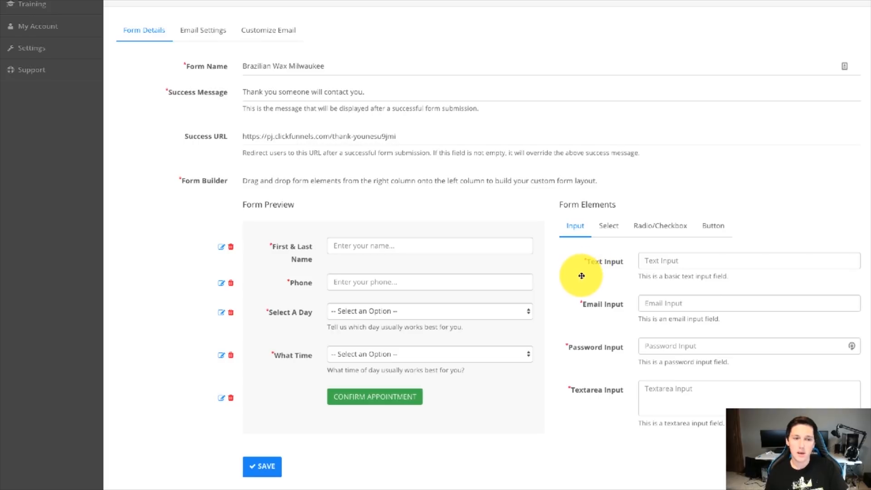
left_click_drag(581, 277, 461, 382)
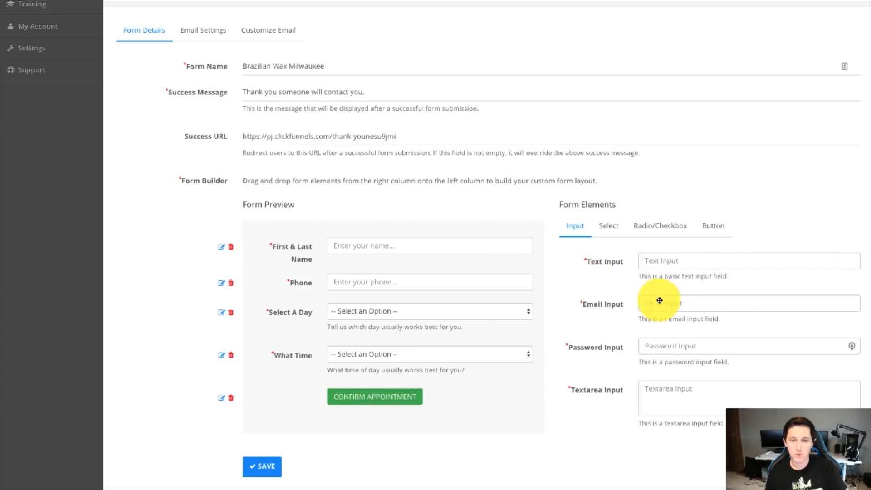
left_click_drag(661, 300, 287, 435)
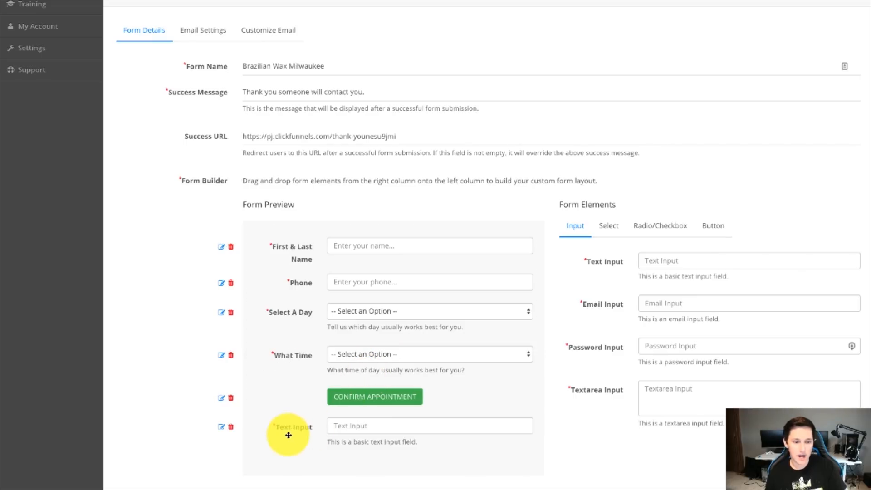
left_click(221, 427)
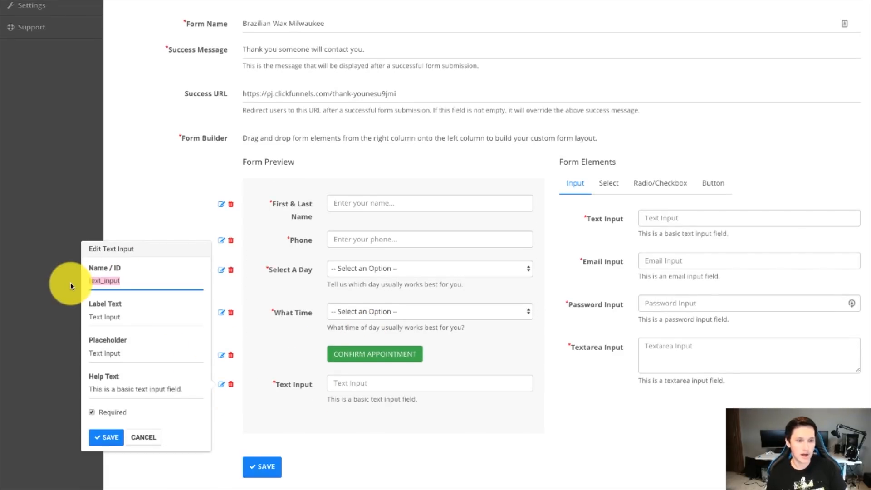
Step: Make it a City field with placeholder 'What city are you from?', save, and view Submissions
type("City")
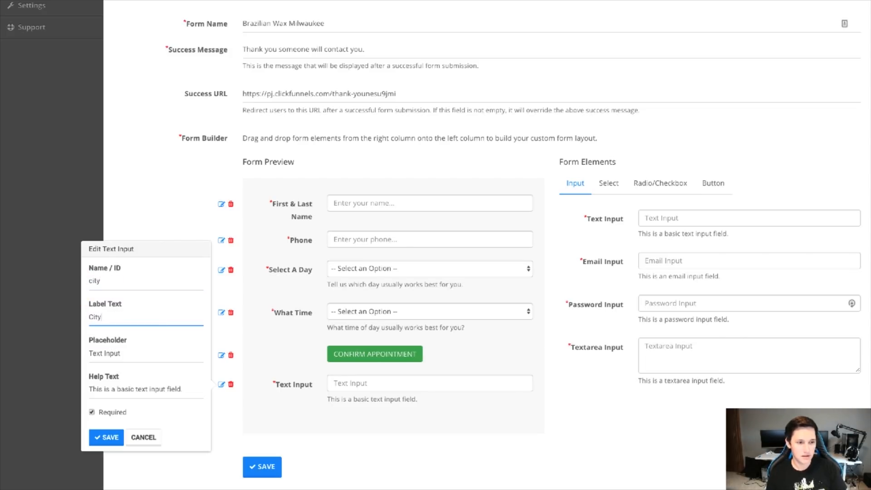
type("What city are you from?")
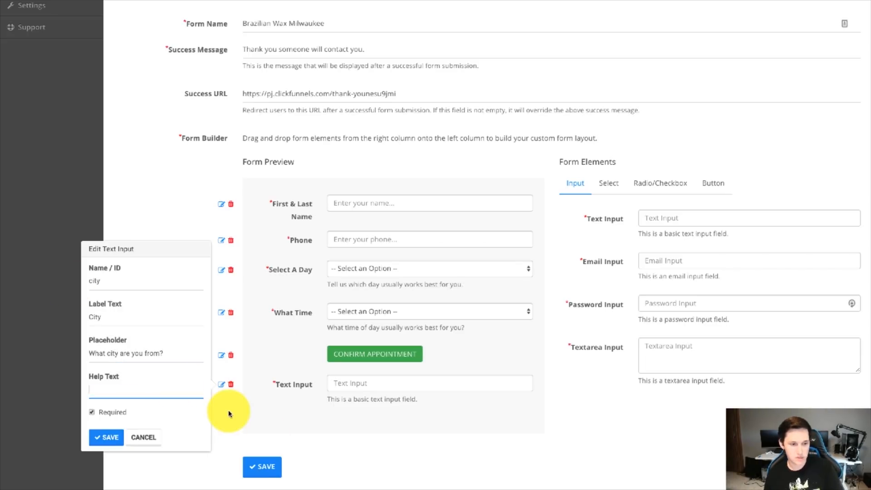
left_click(106, 437)
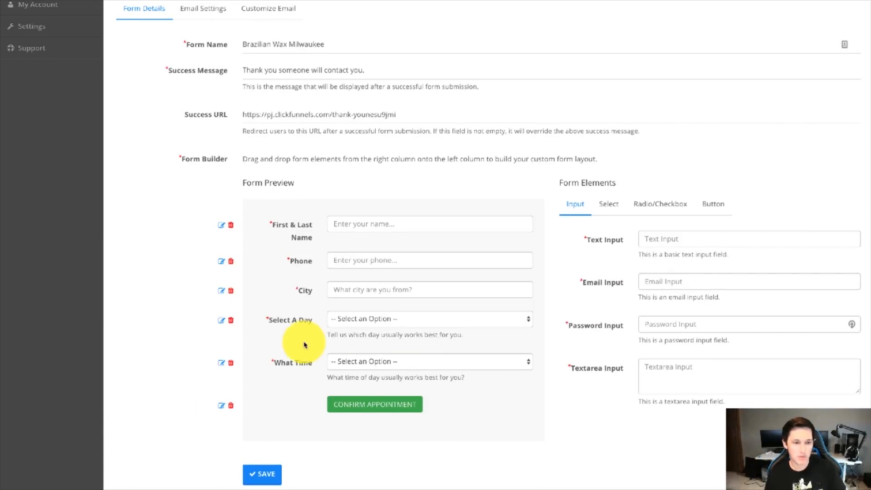
mouse_move(294, 295)
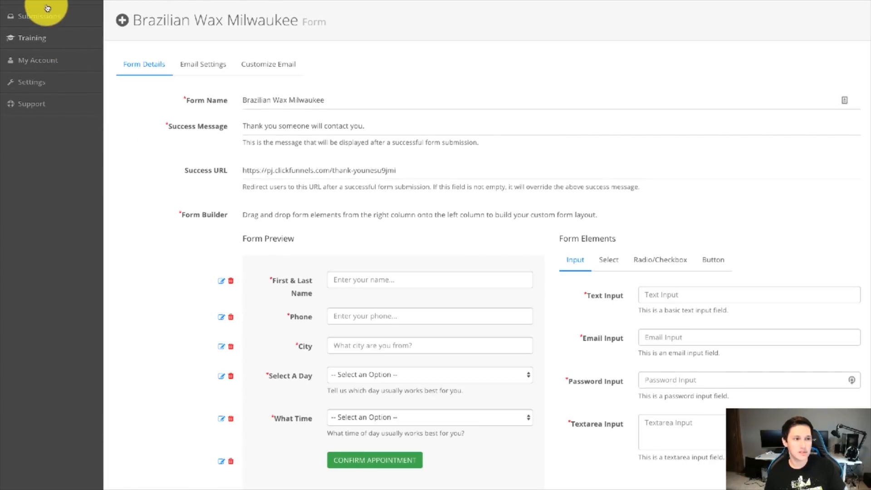
left_click(34, 17)
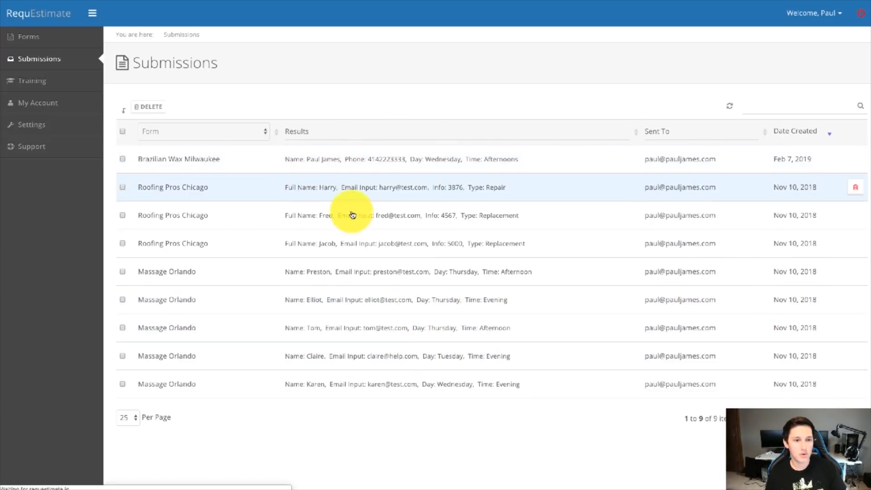
Step: Review the received leads and reopen the Brazilian Wax Milwaukee form for editing
left_click(179, 159)
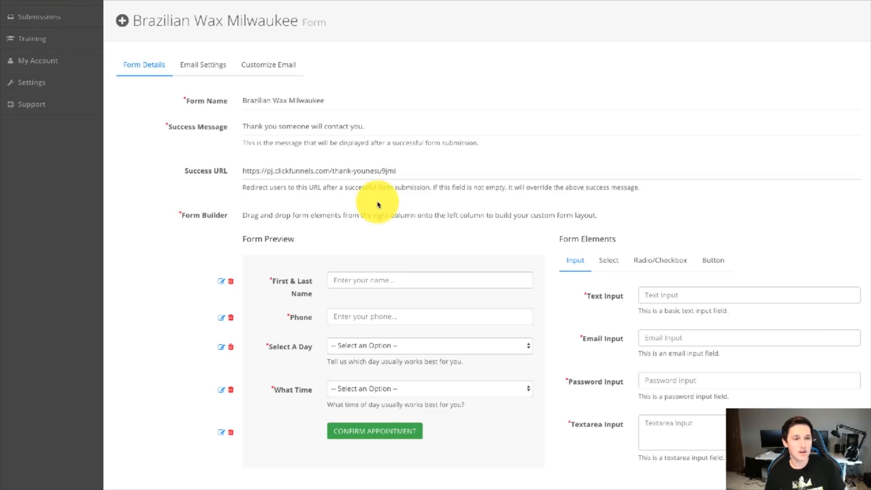
Step: Check the Send Leads To address, then select the notification email's whole subject line
left_click(203, 64)
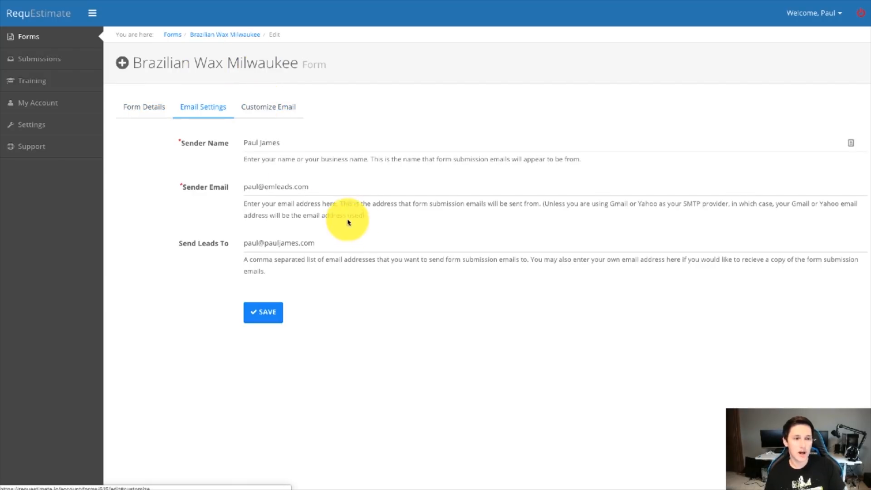
left_click(321, 242)
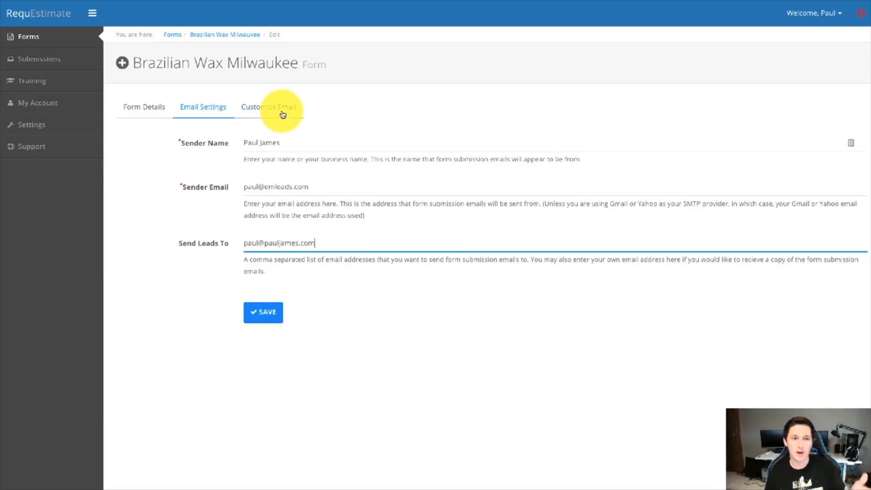
left_click(269, 107)
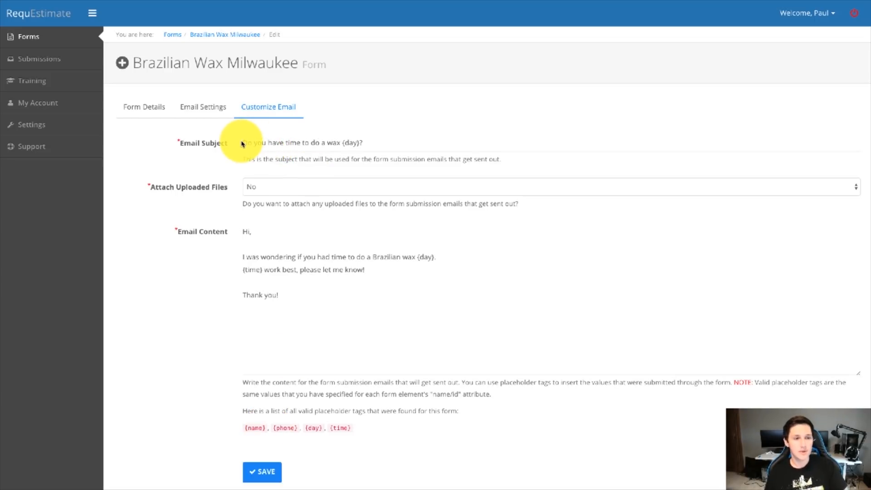
left_click(244, 143)
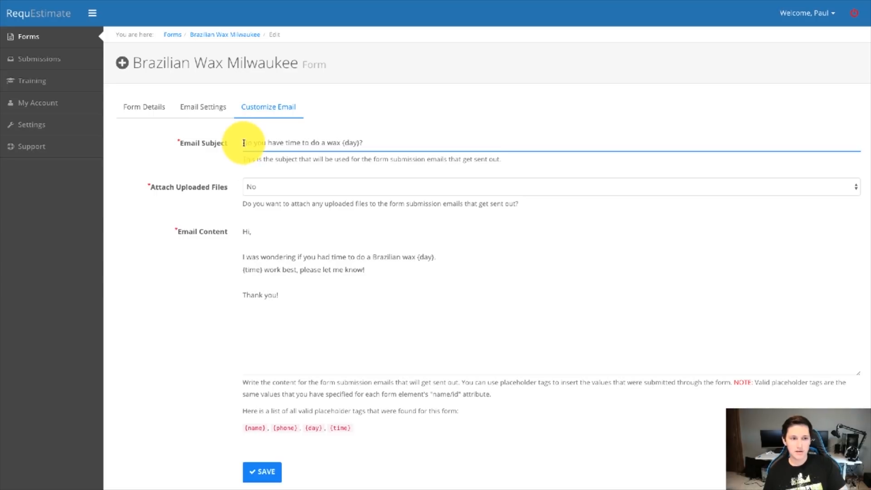
triple_click(295, 142)
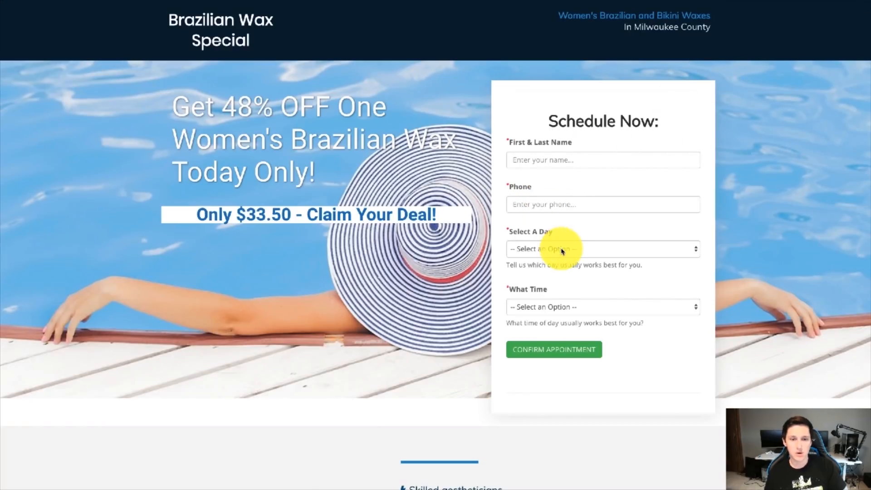
left_click(603, 249)
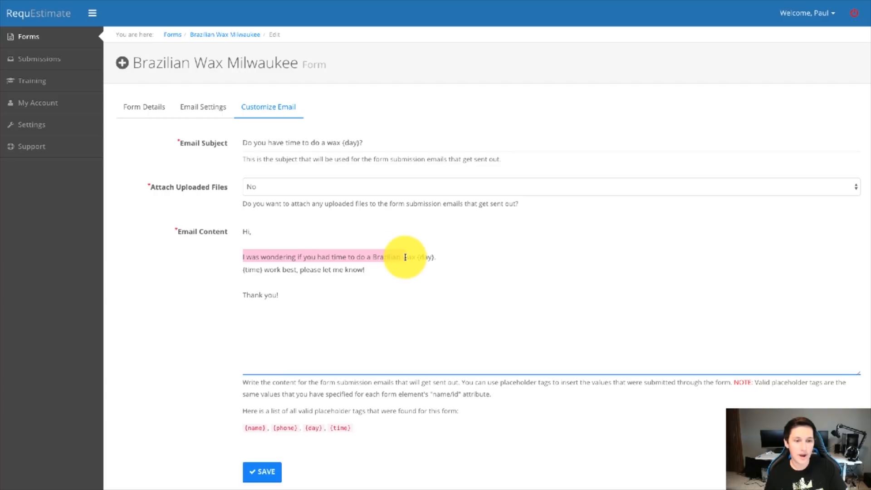
left_click(435, 260)
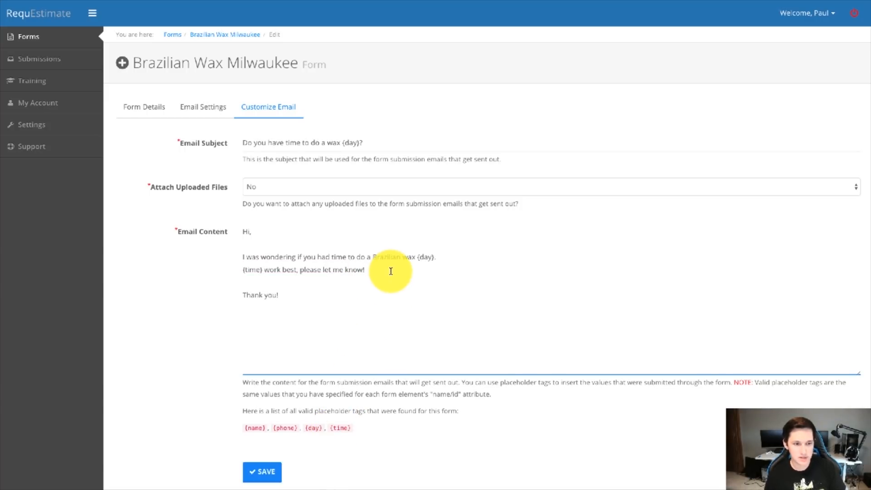
type("{time}")
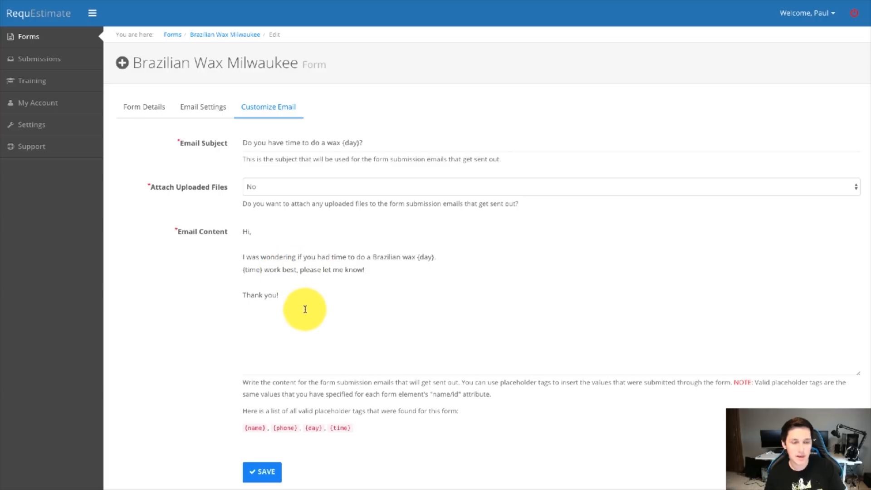
mouse_move(312, 294)
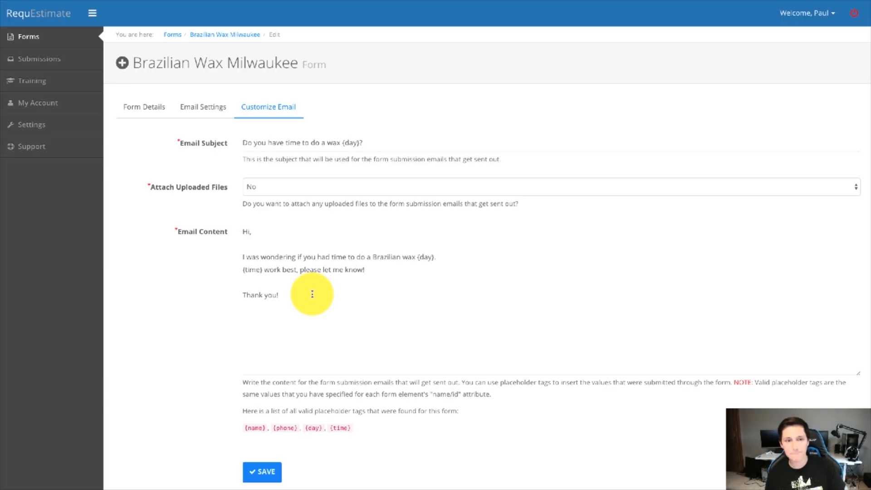
mouse_move(144, 109)
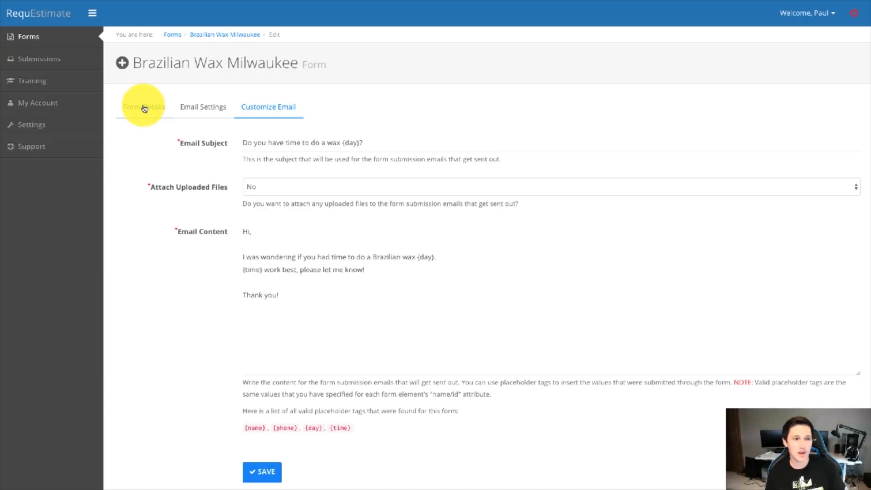
Step: Save the form from Form Details and select its iframe embed code
left_click(143, 106)
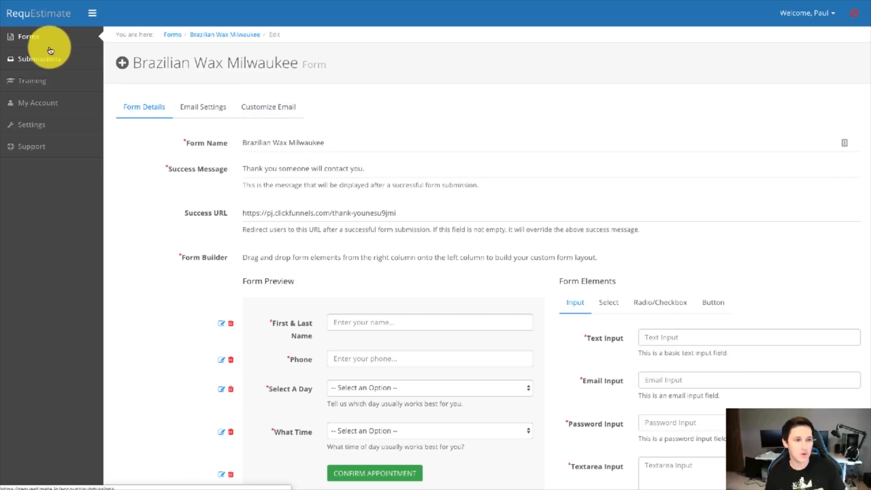
scroll("down", 3)
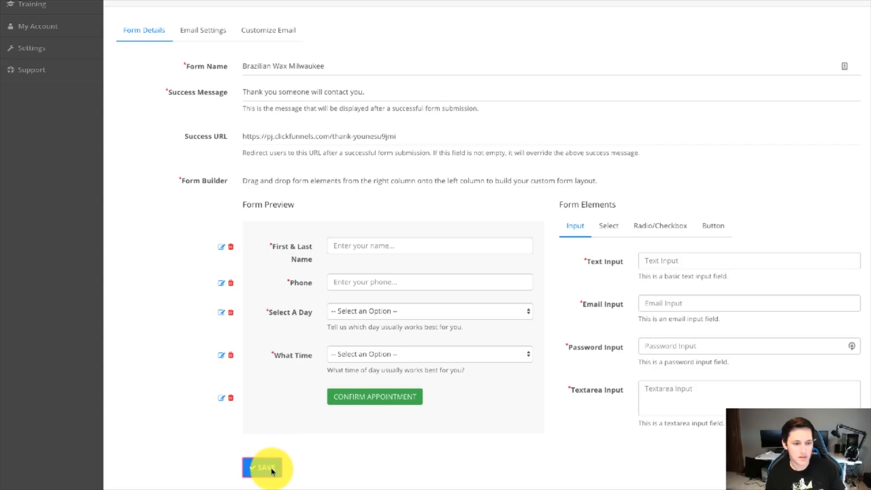
left_click(261, 468)
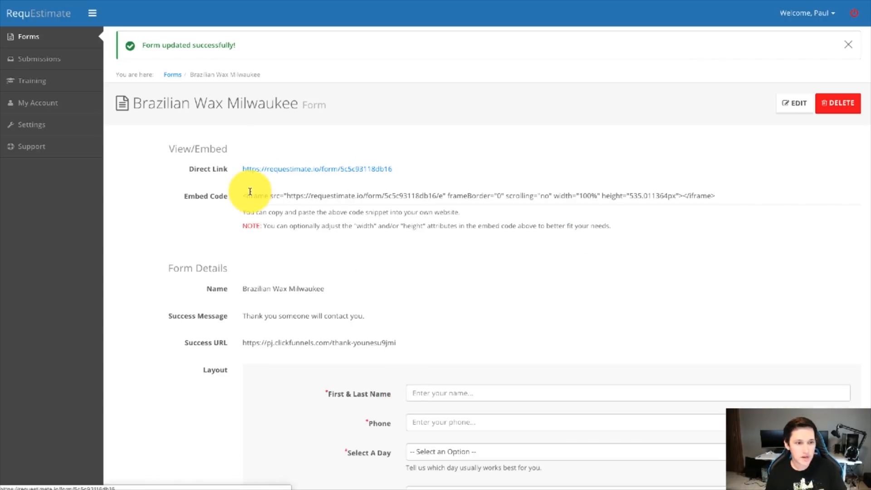
left_click_drag(243, 196, 414, 196)
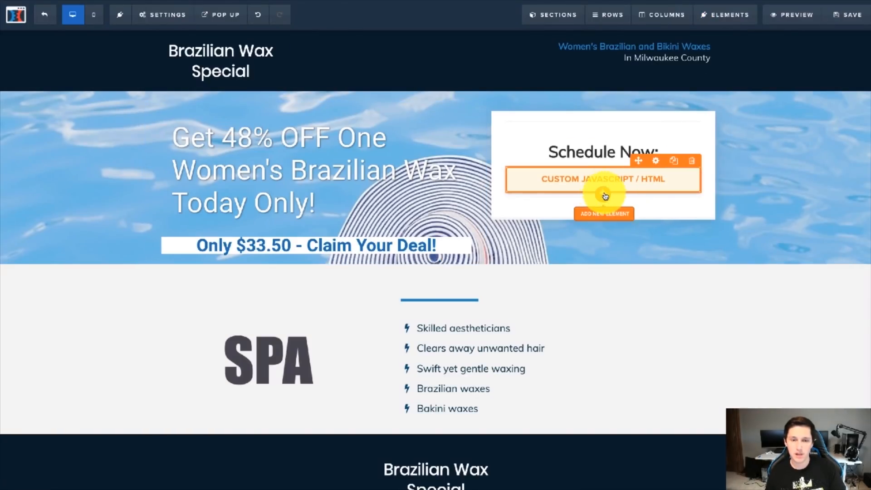
Step: Paste the RequEstimate iframe code for form 5c5c93118db16 into the Custom HTML block
left_click(604, 213)
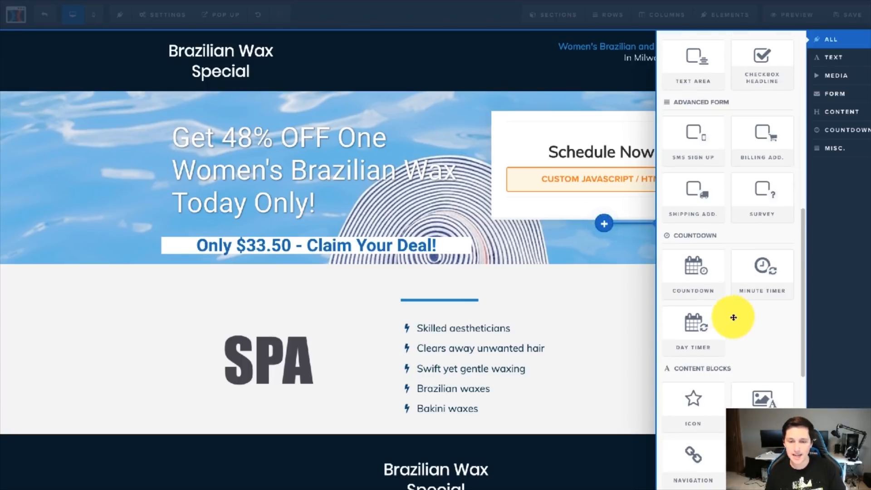
scroll("down", 3)
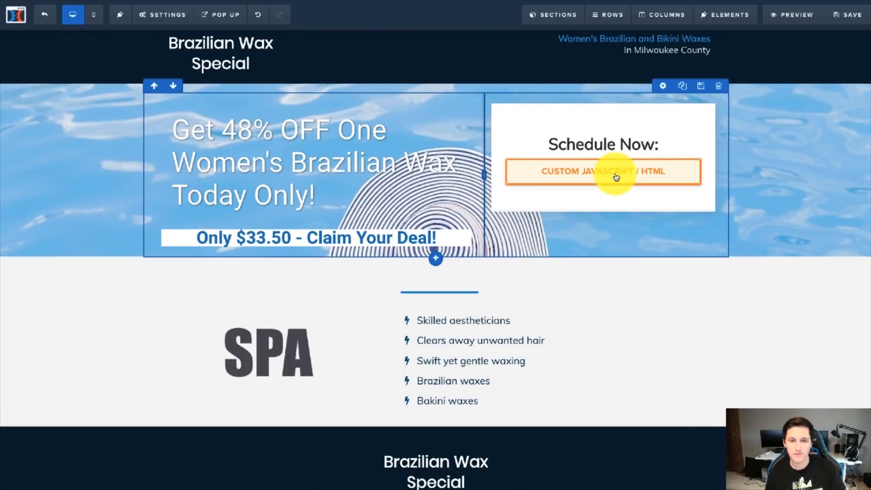
left_click(603, 172)
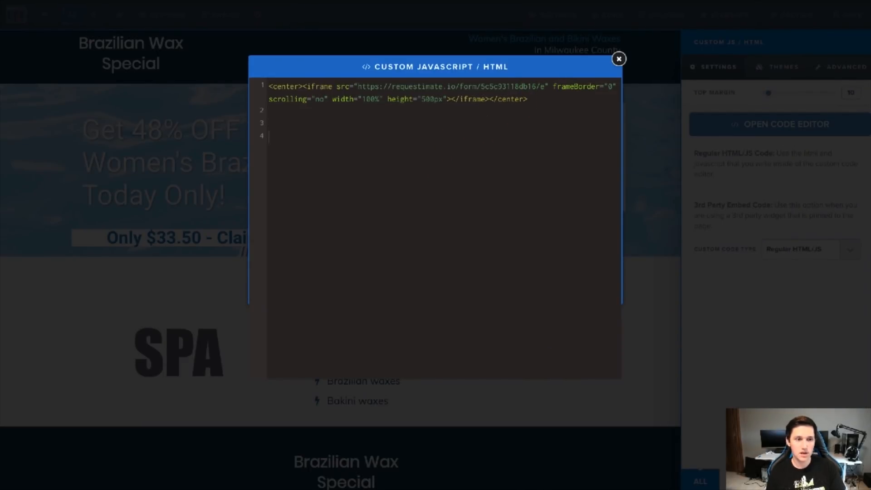
type("<iframe src=\"https://requestimate.io/form/5c5c93118db16/e\" frameBorder=\"0\" scrolling=\"no\" width=\"100%\" height=\"535.011364px\"></iframe>")
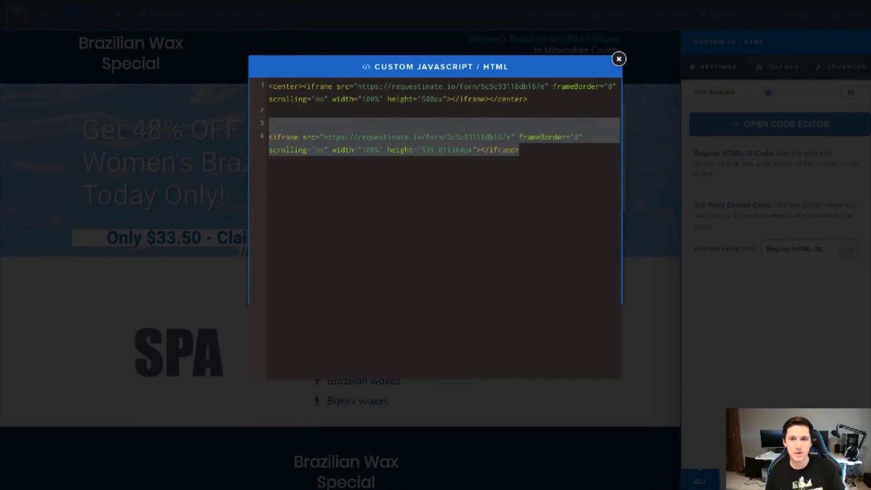
left_click(619, 60)
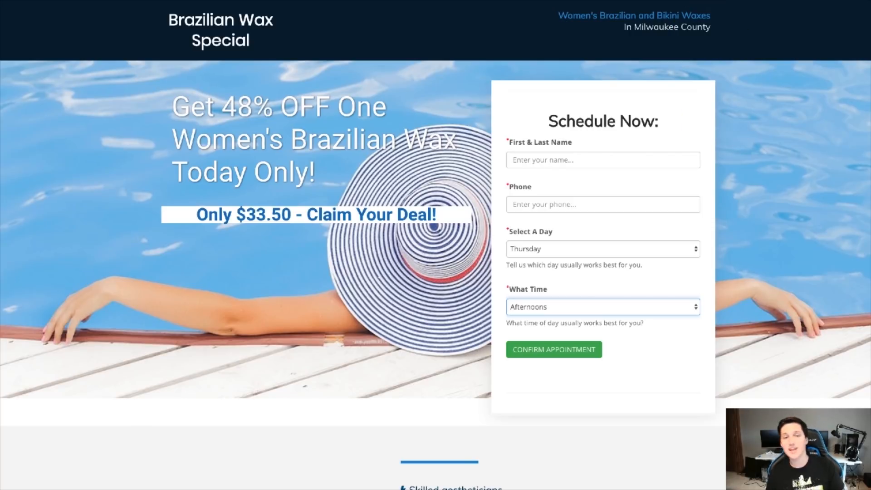
mouse_move(645, 165)
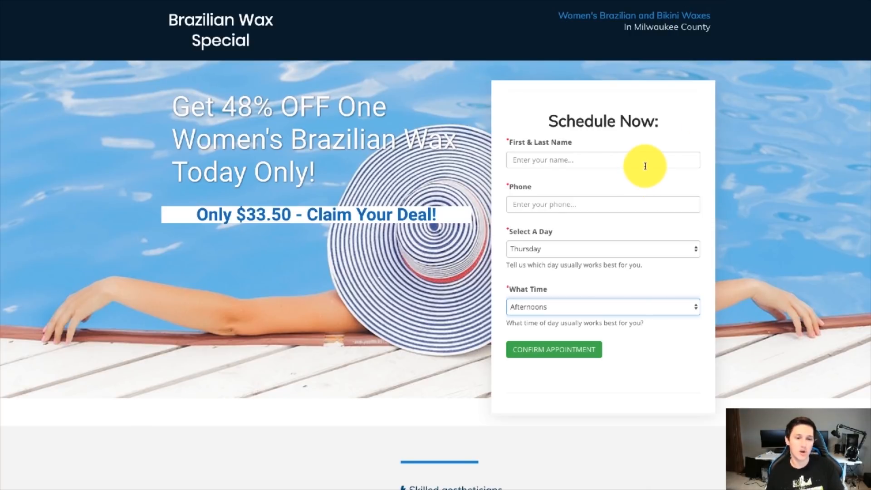